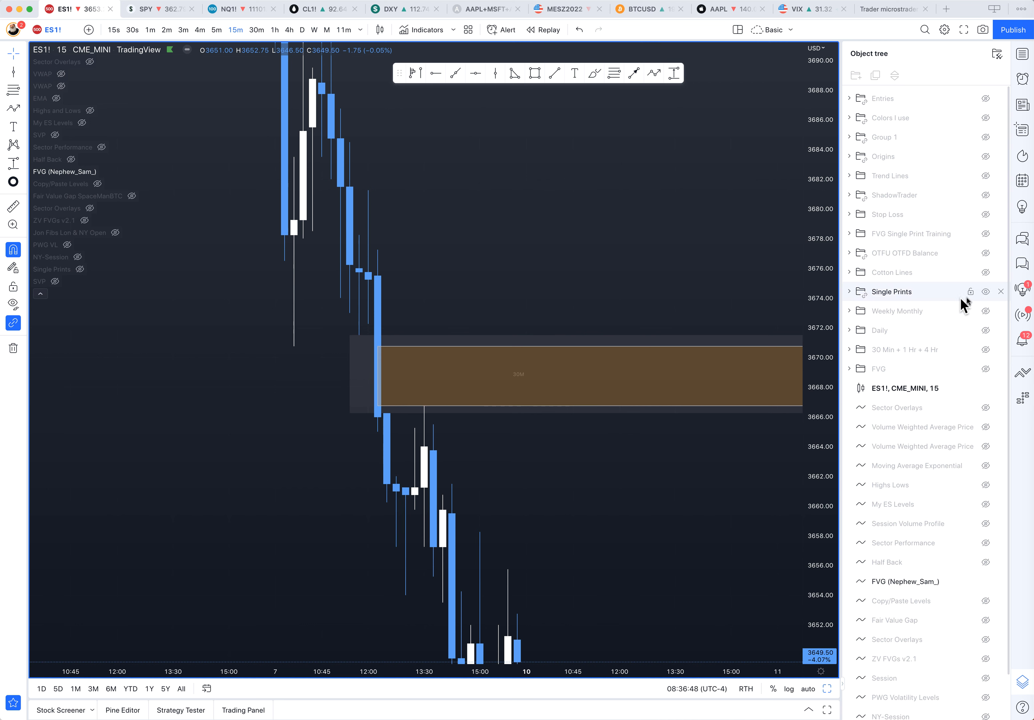
pyautogui.moveTo(73, 184)
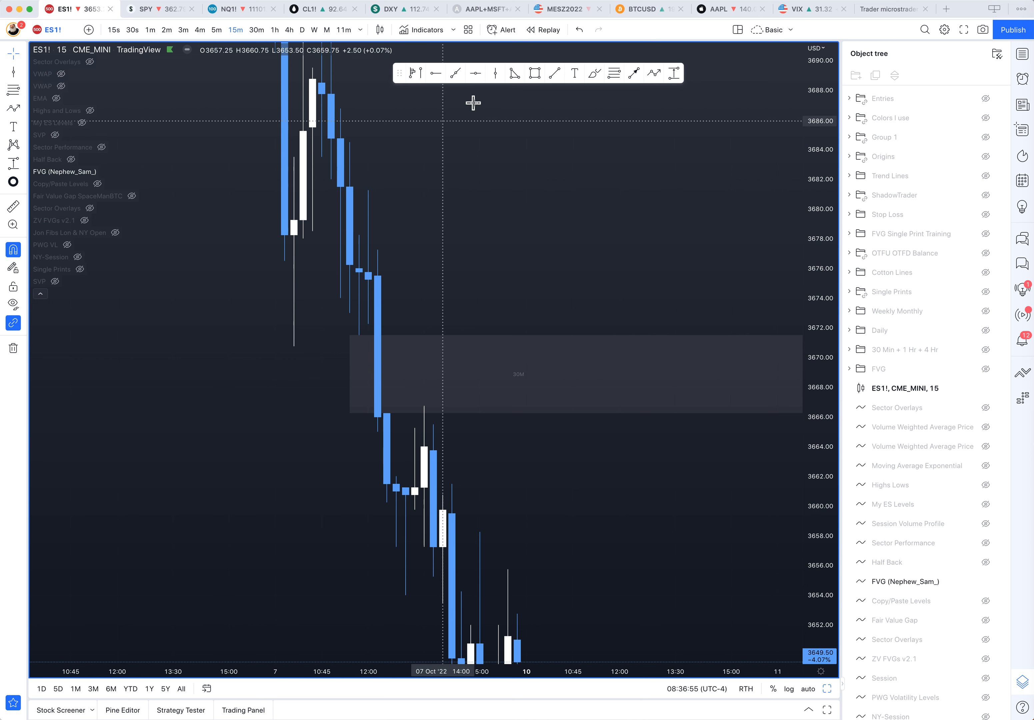
pyautogui.click(426, 30)
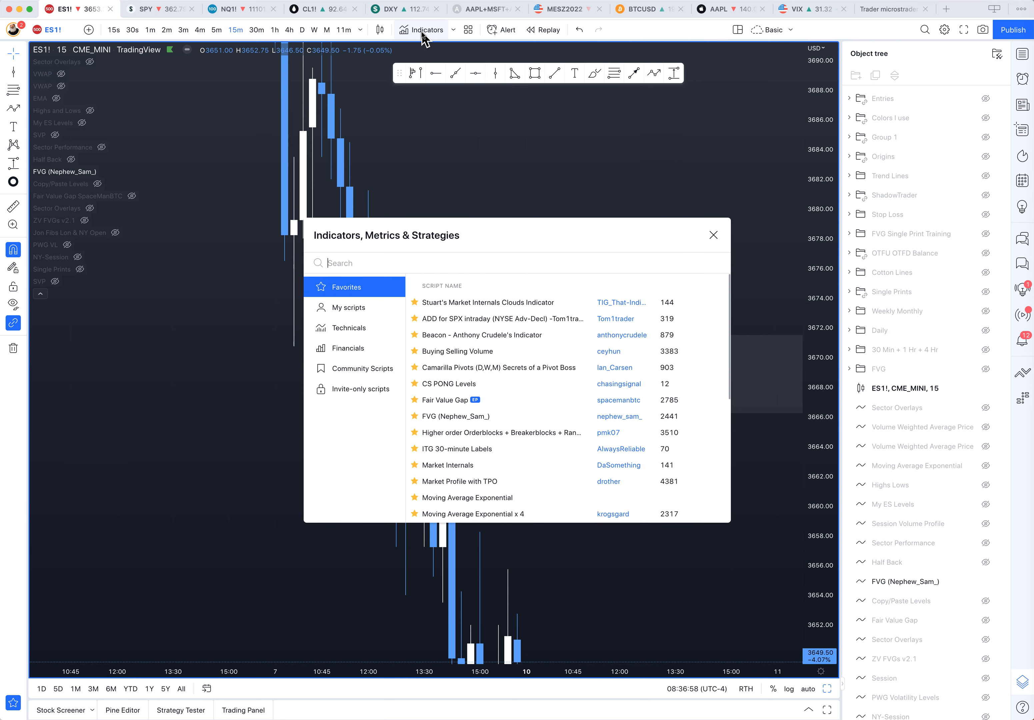
pyautogui.write('f')
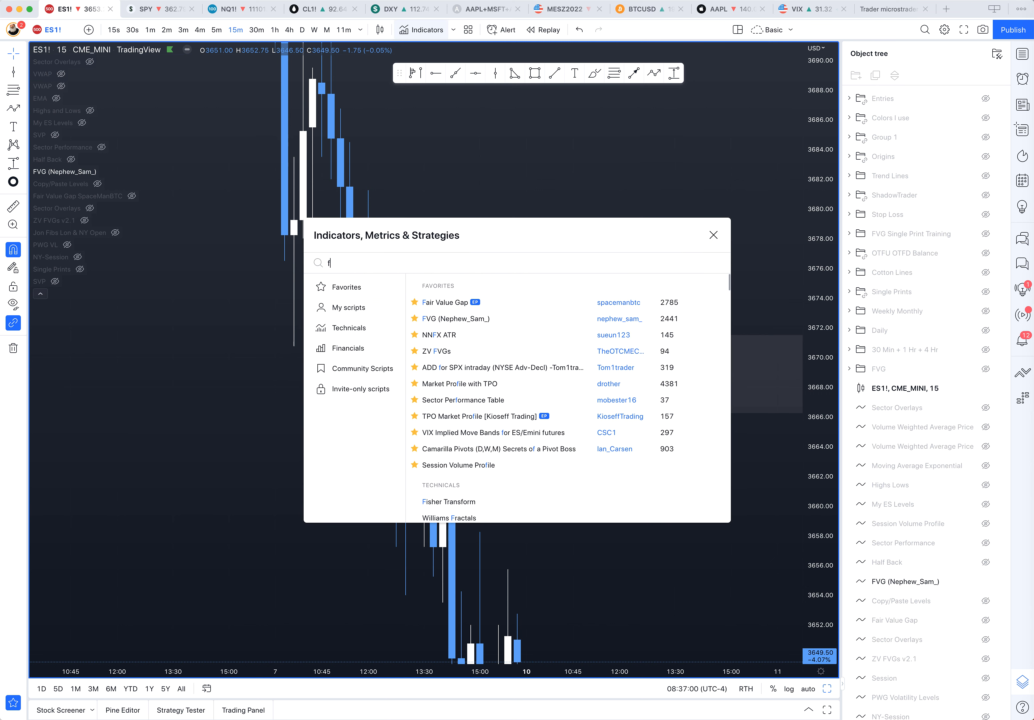
pyautogui.write('vg')
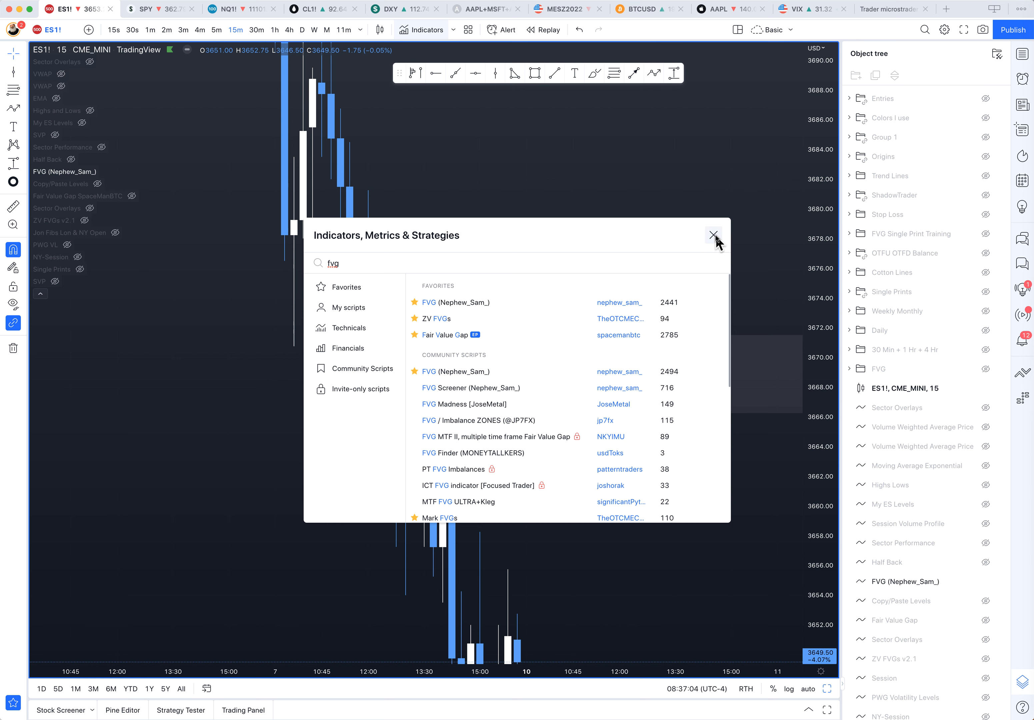
pyautogui.click(120, 172)
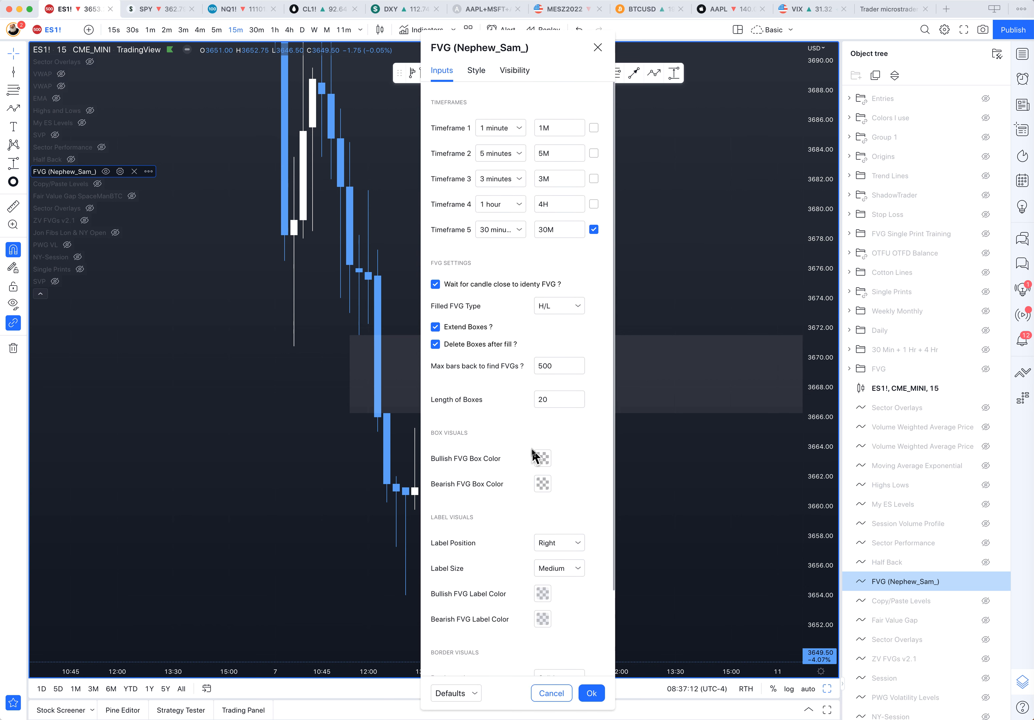
pyautogui.moveTo(524, 448)
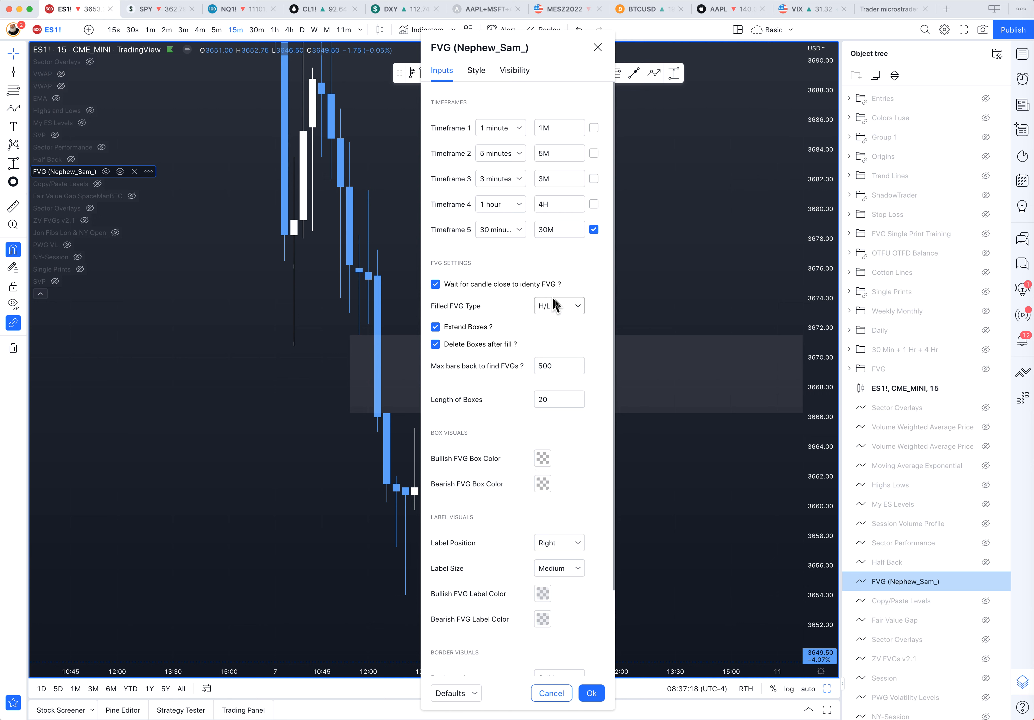
pyautogui.moveTo(525, 493)
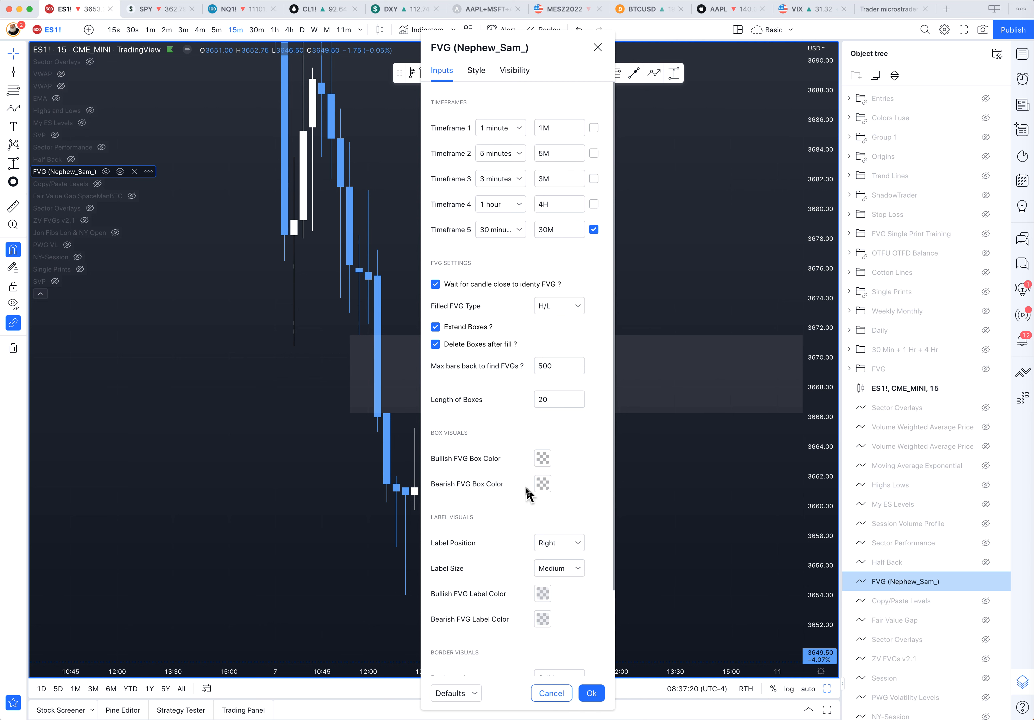
pyautogui.click(552, 692)
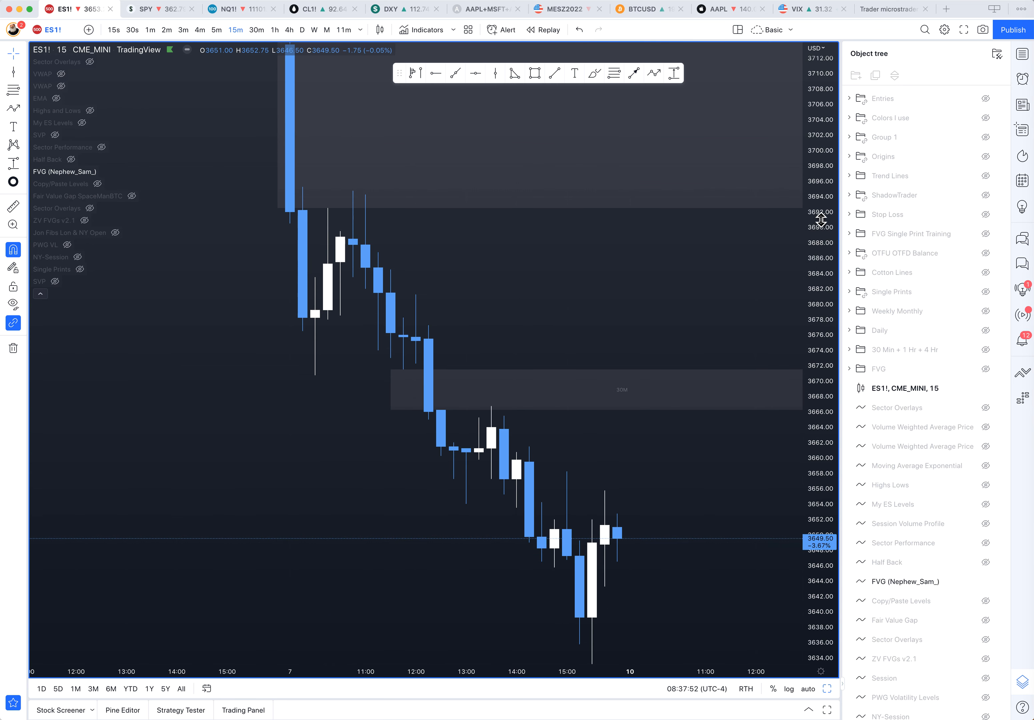
pyautogui.moveTo(292, 330)
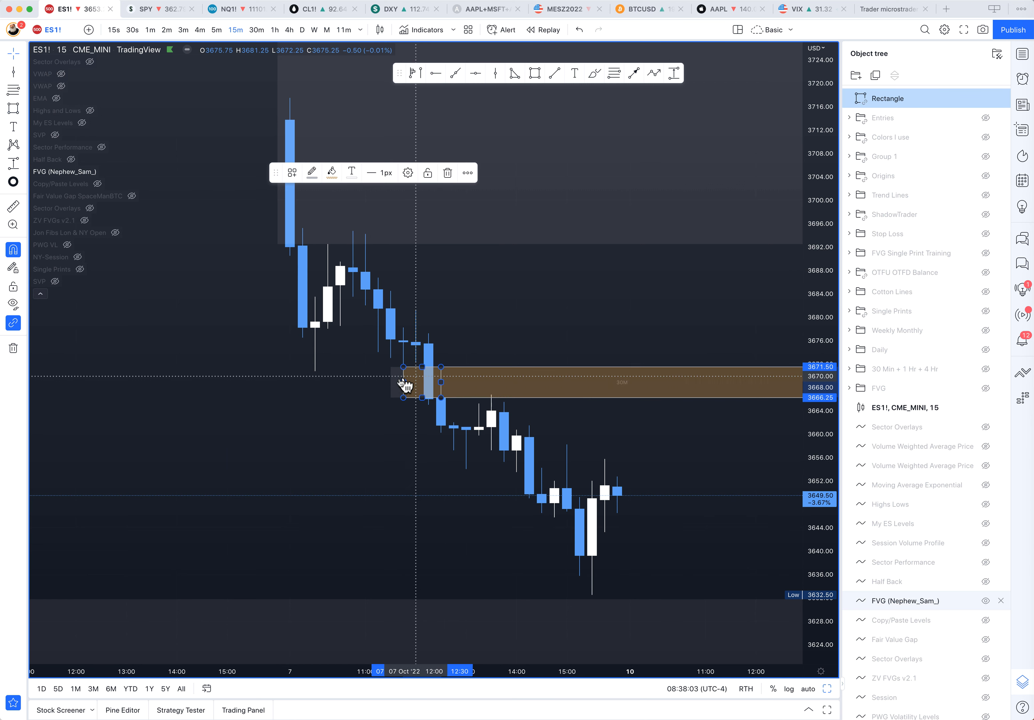
# Step: Align the orange rectangle's left edge with the 30M gap candle near 3666–3671
pyautogui.moveTo(406, 384); pyautogui.dragTo(212, 381)
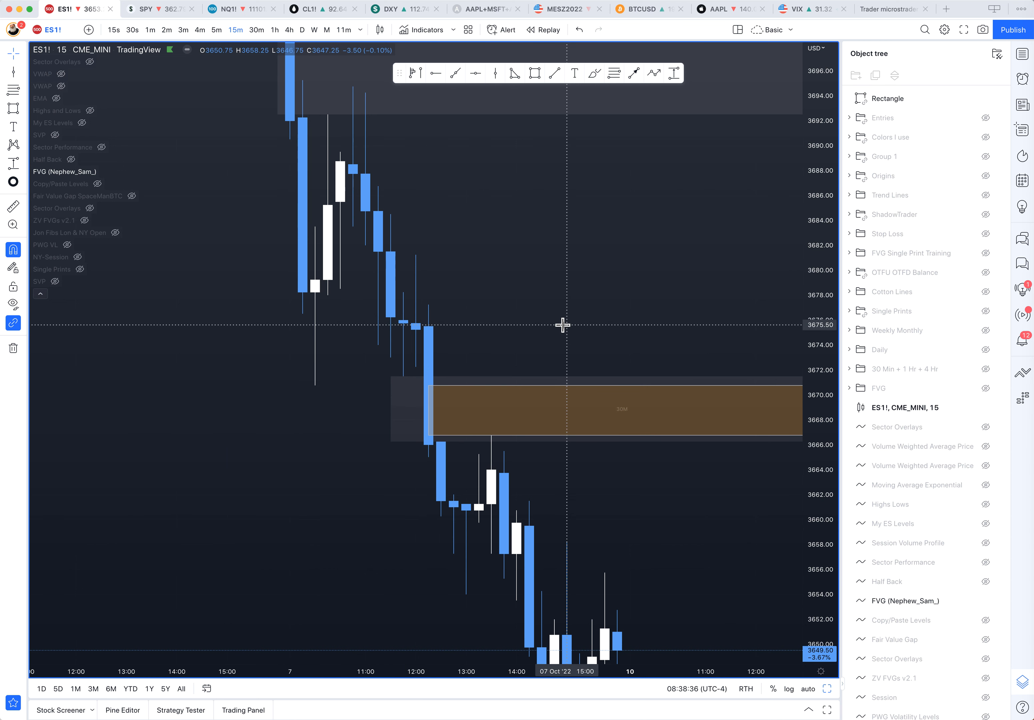
pyautogui.moveTo(499, 437)
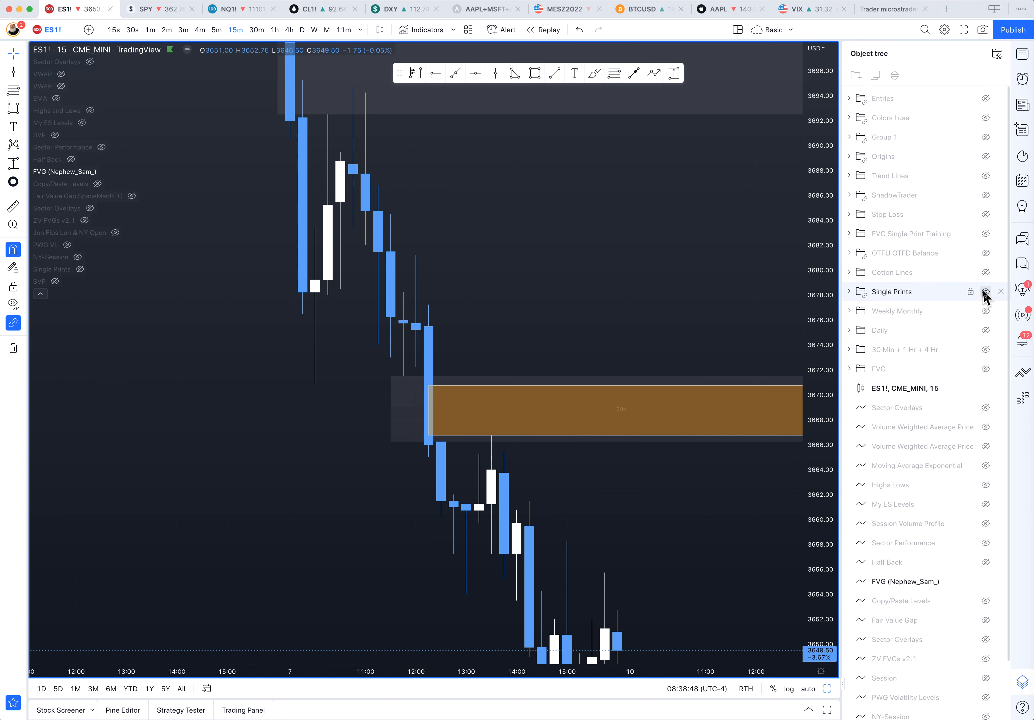
# Step: Hide the Single Prints folder in the Object tree and pan back toward October 5–6
pyautogui.click(986, 291)
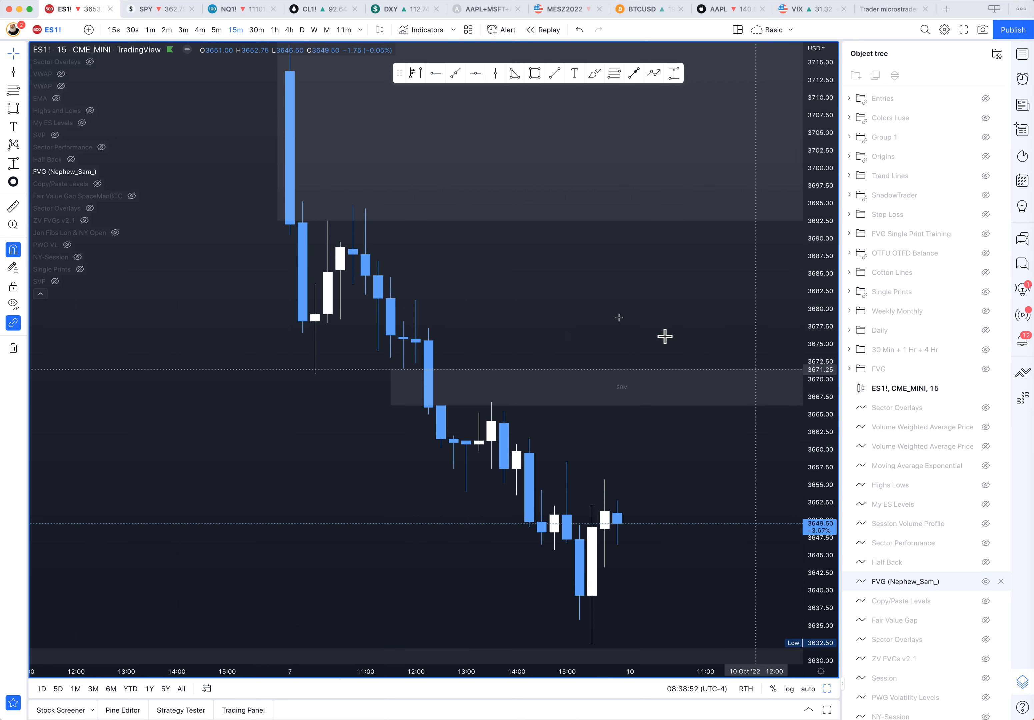
pyautogui.moveTo(665, 337); pyautogui.dragTo(592, 581)
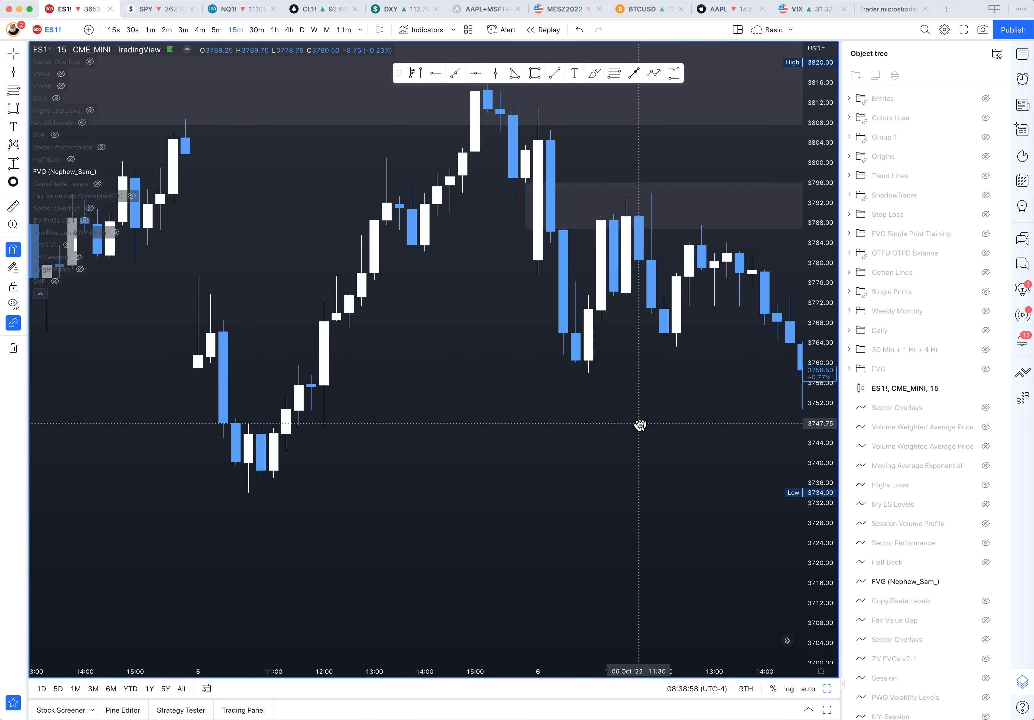
# Step: Pan the chart back to September 29 – October 5 showing the grey 3613–3630 gap zone
pyautogui.moveTo(640, 425); pyautogui.dragTo(449, 447)
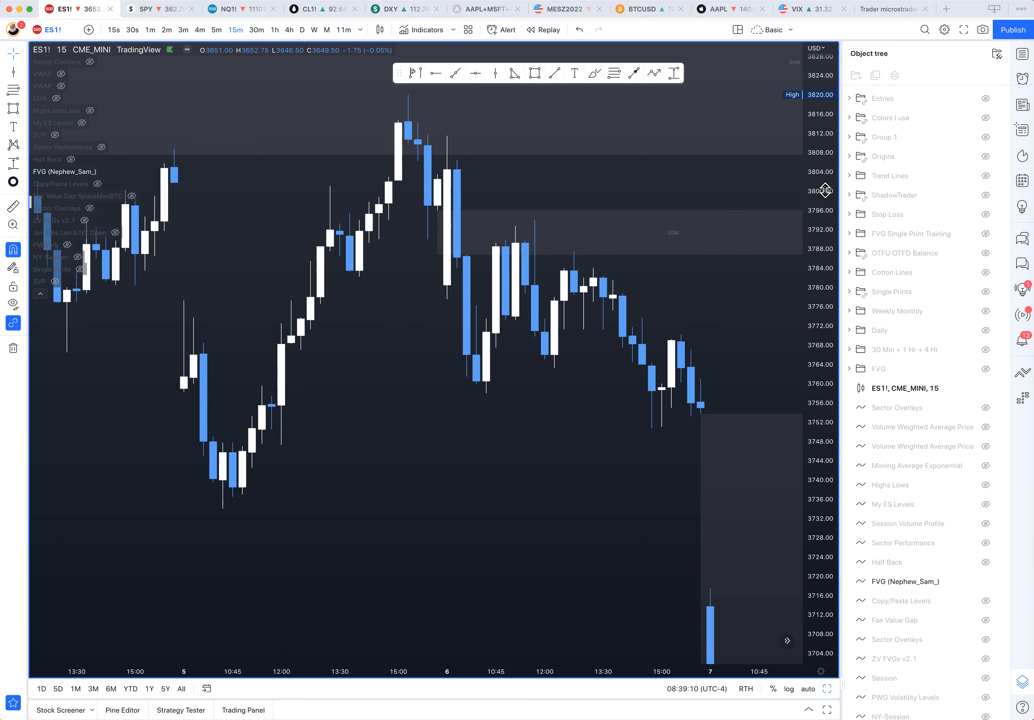
pyautogui.moveTo(595, 388)
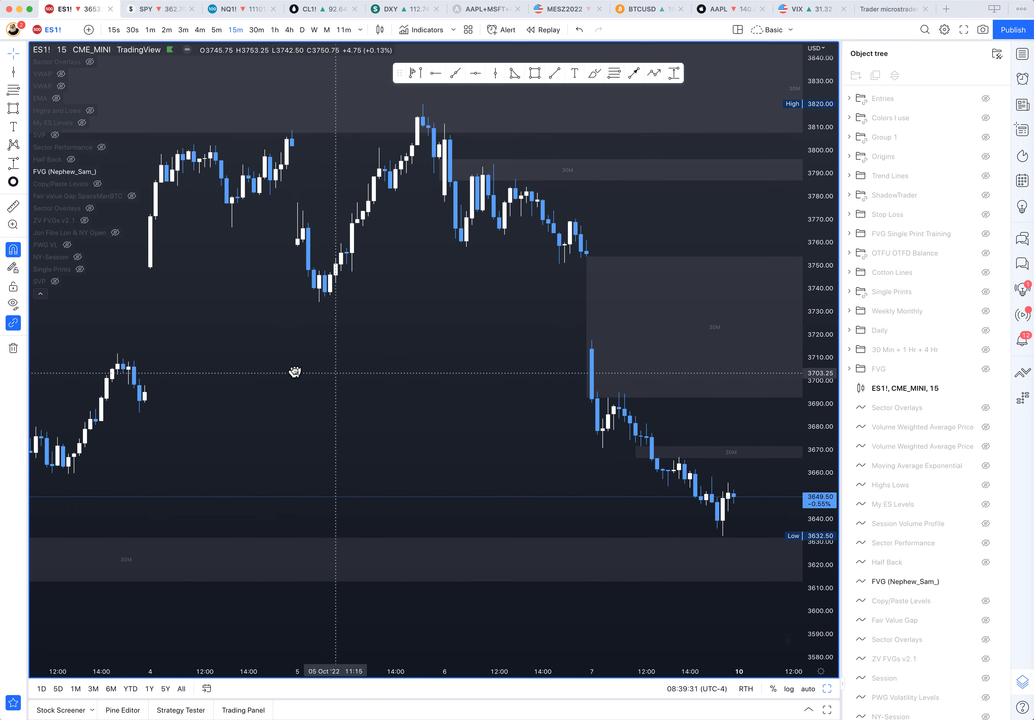
pyautogui.moveTo(295, 371); pyautogui.dragTo(440, 443)
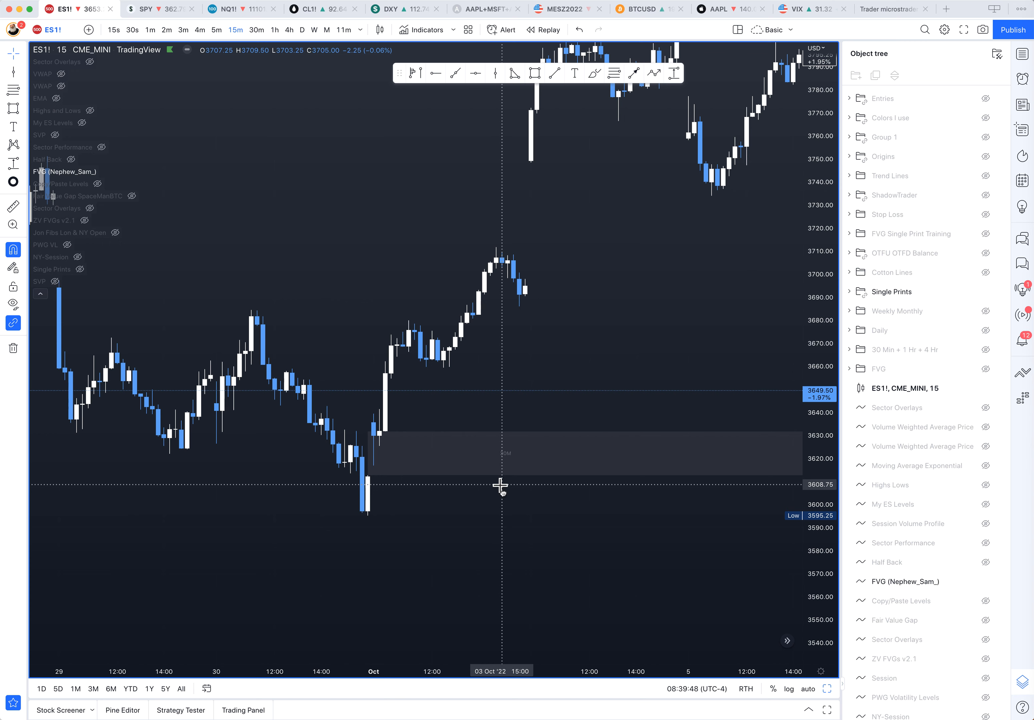
# Step: Turn on Session breaks in the chart's Appearance settings
pyautogui.rightClick(500, 486)
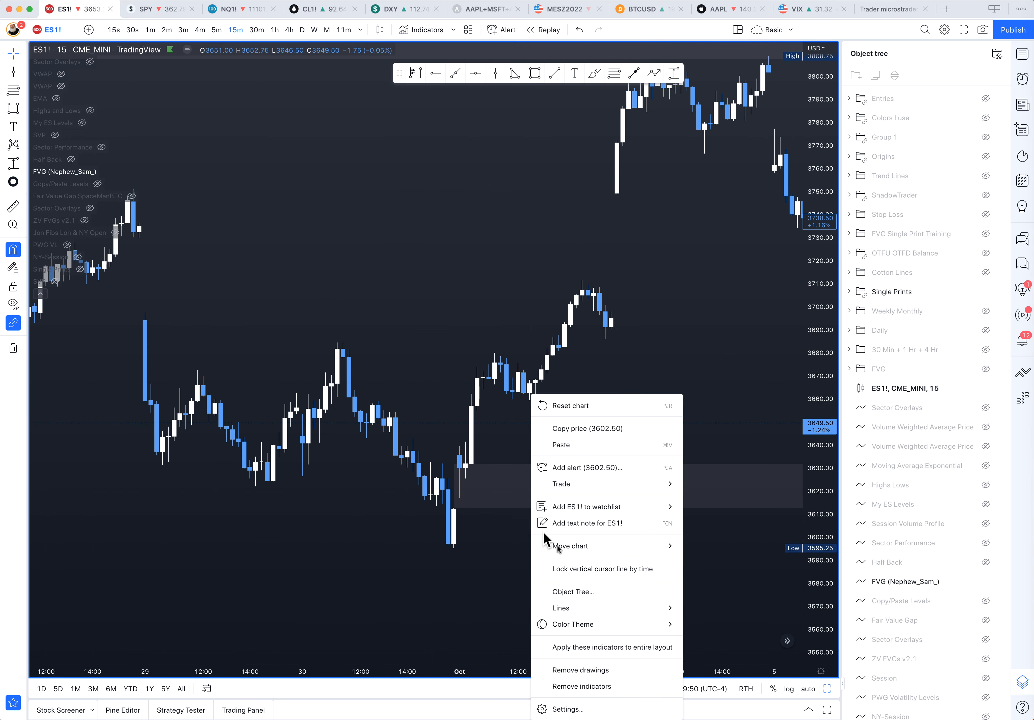
pyautogui.click(570, 709)
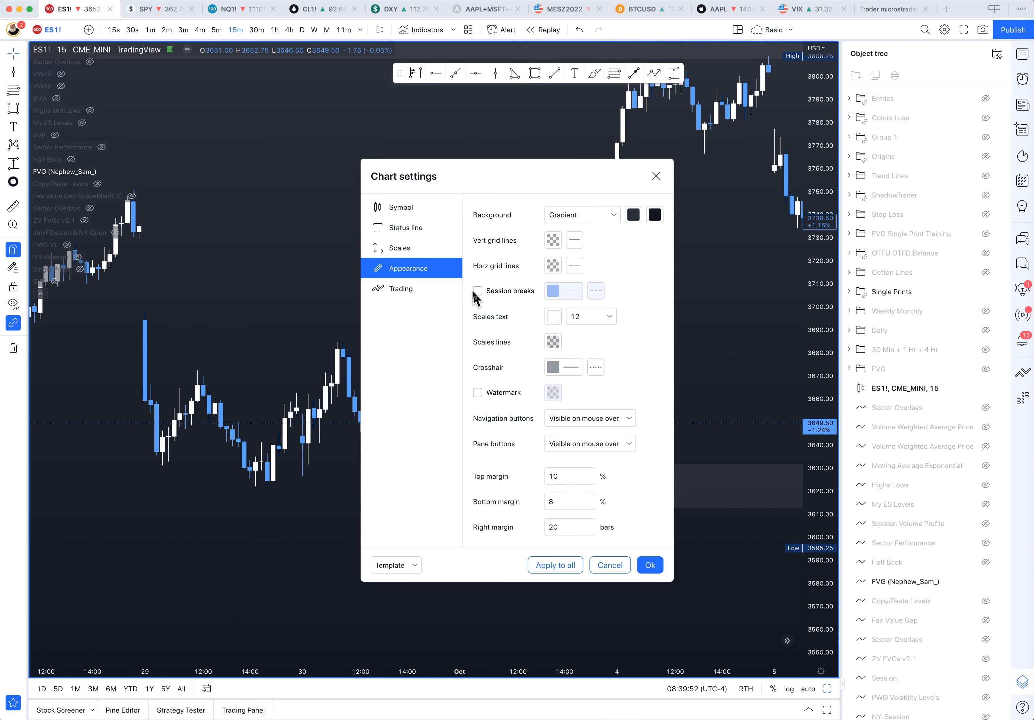
pyautogui.click(649, 565)
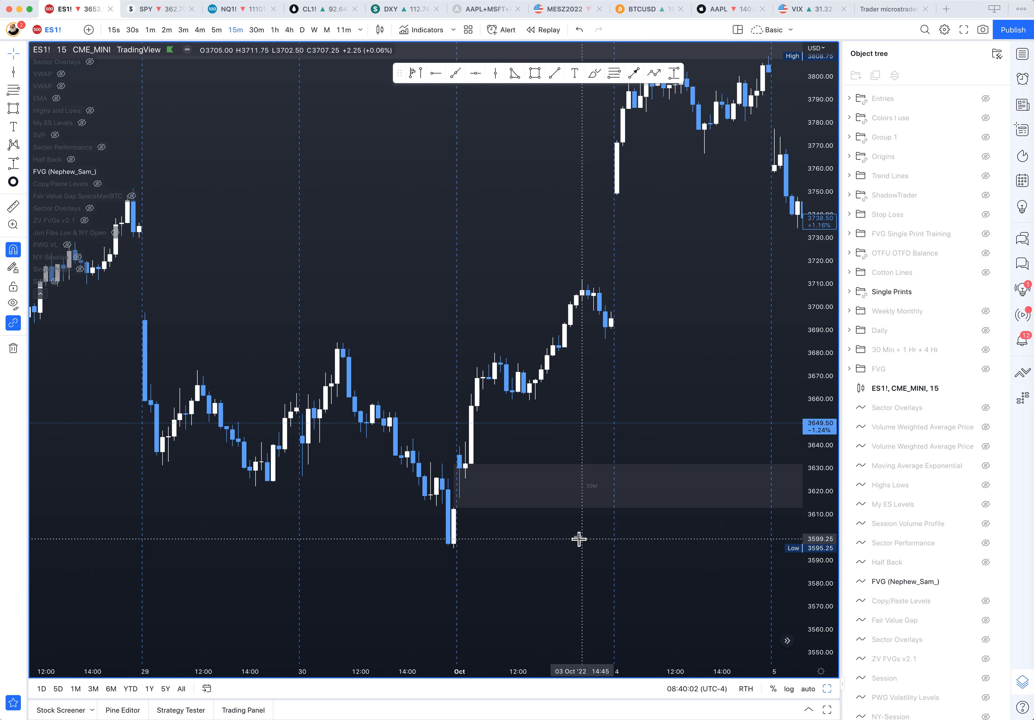
pyautogui.moveTo(528, 526)
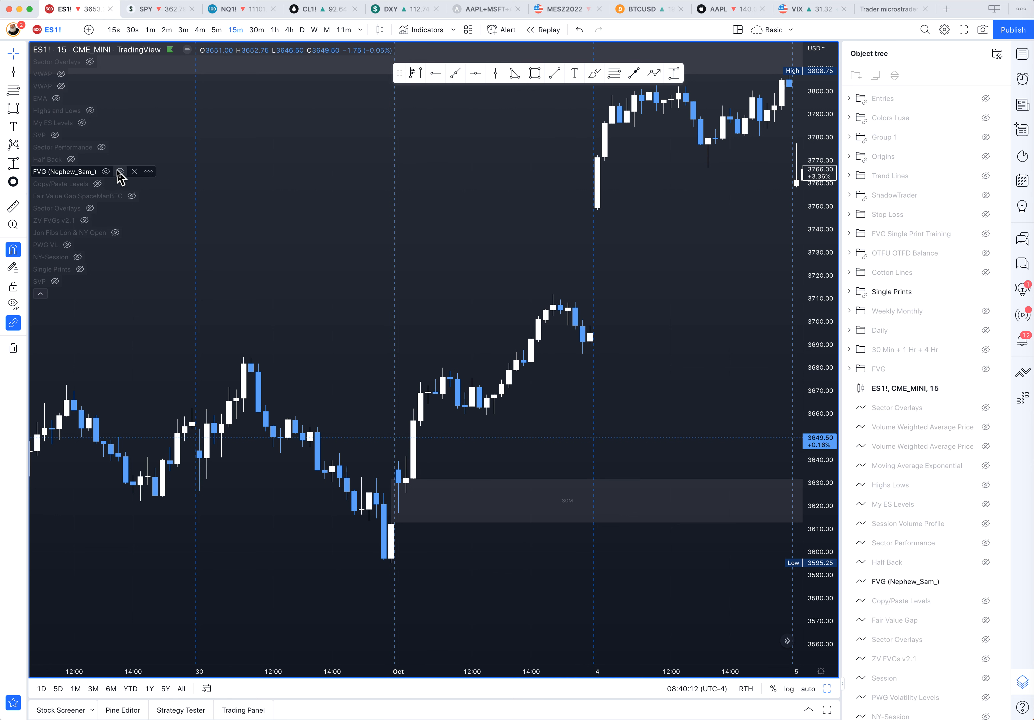
# Step: Hide FVG (Nephew_Sam_), show Fair Value Gap SpaceManBTC and bring up its settings
pyautogui.click(120, 171)
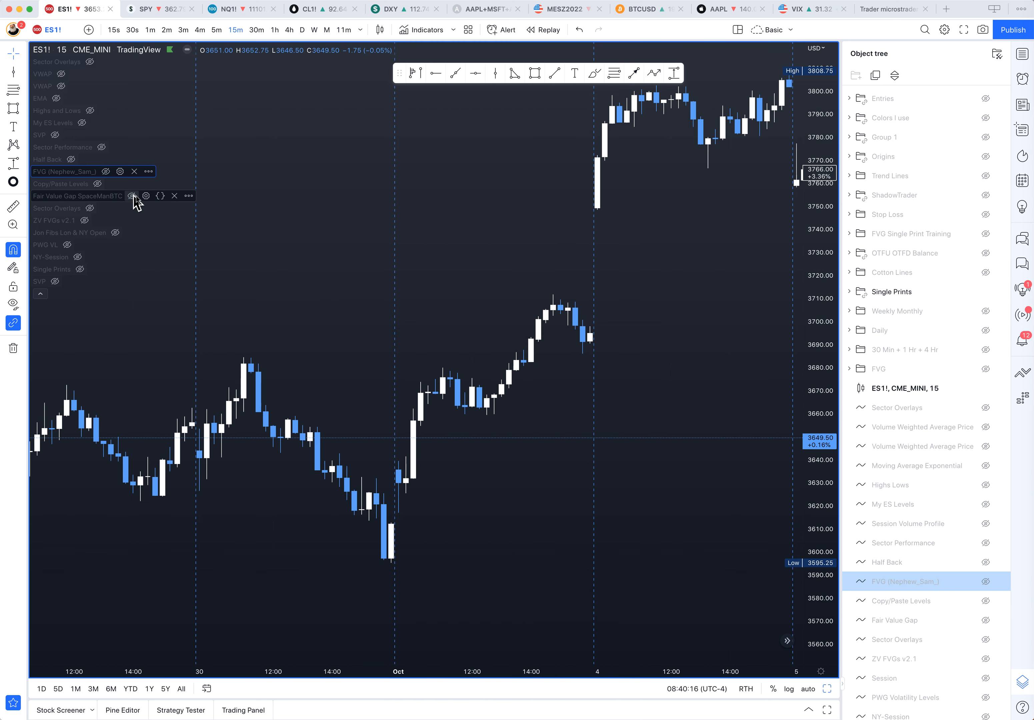
pyautogui.click(132, 196)
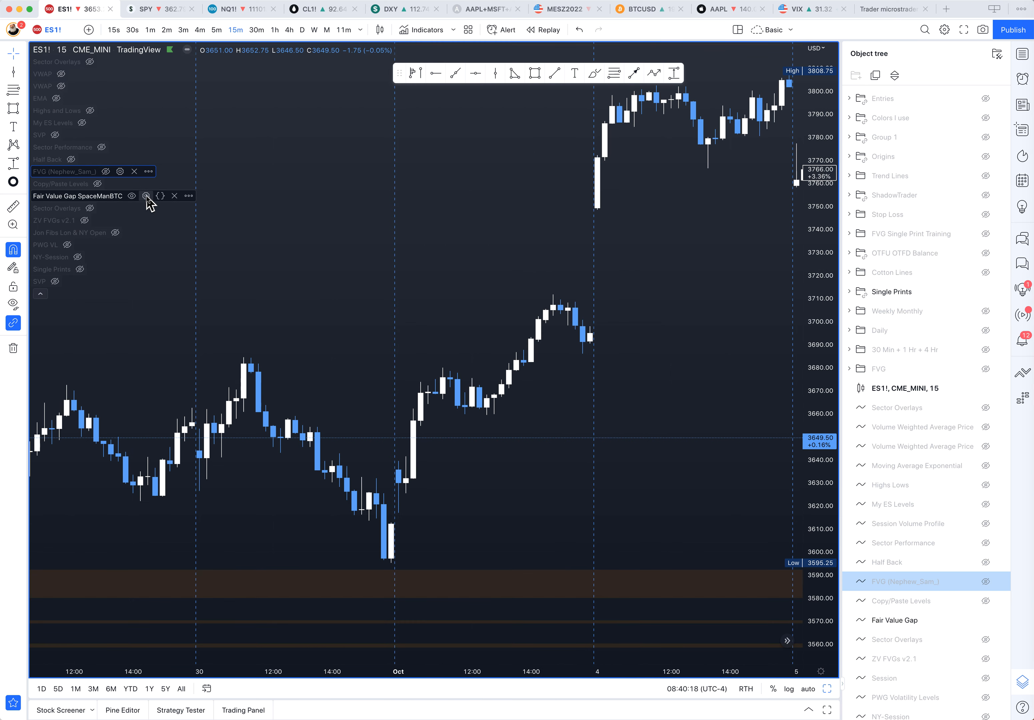
pyautogui.click(146, 196)
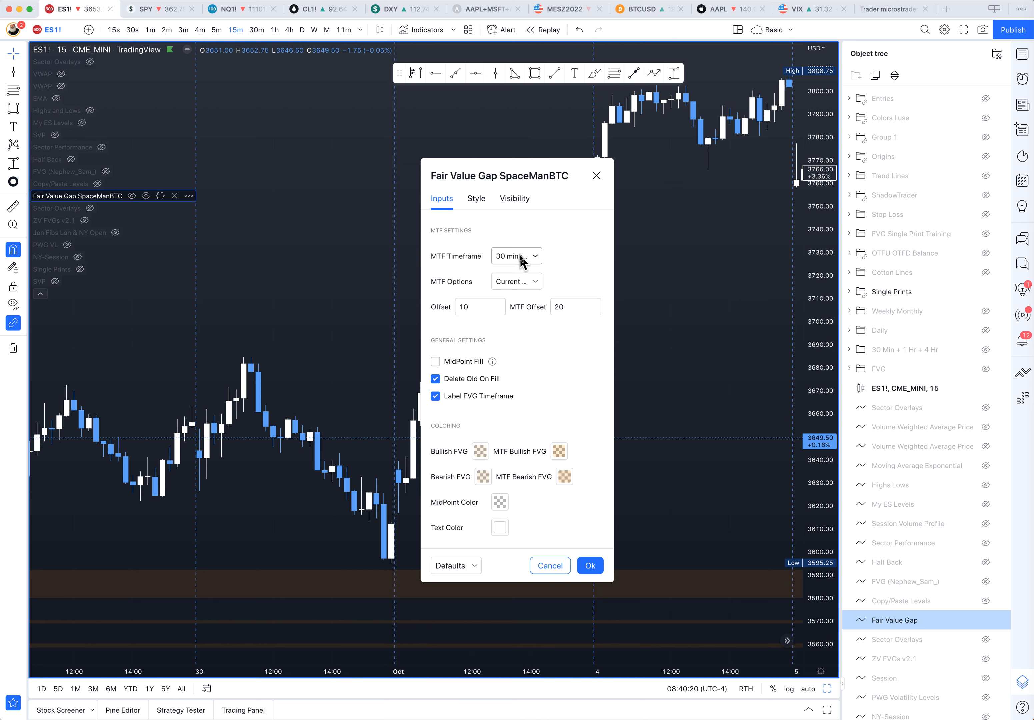
pyautogui.moveTo(597, 259)
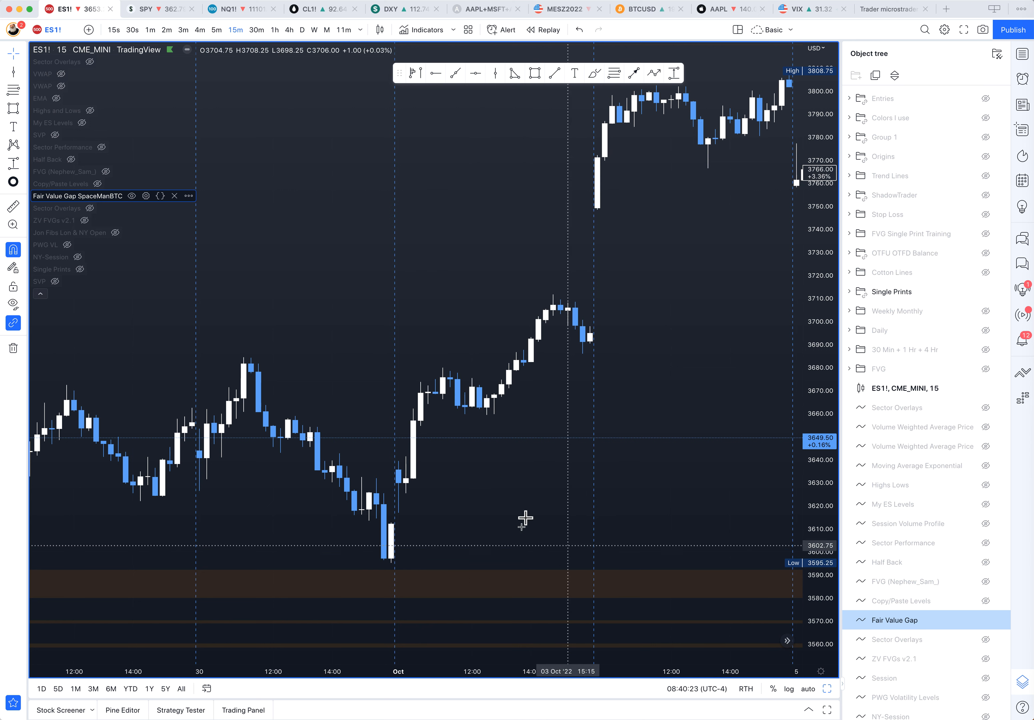
pyautogui.moveTo(434, 443)
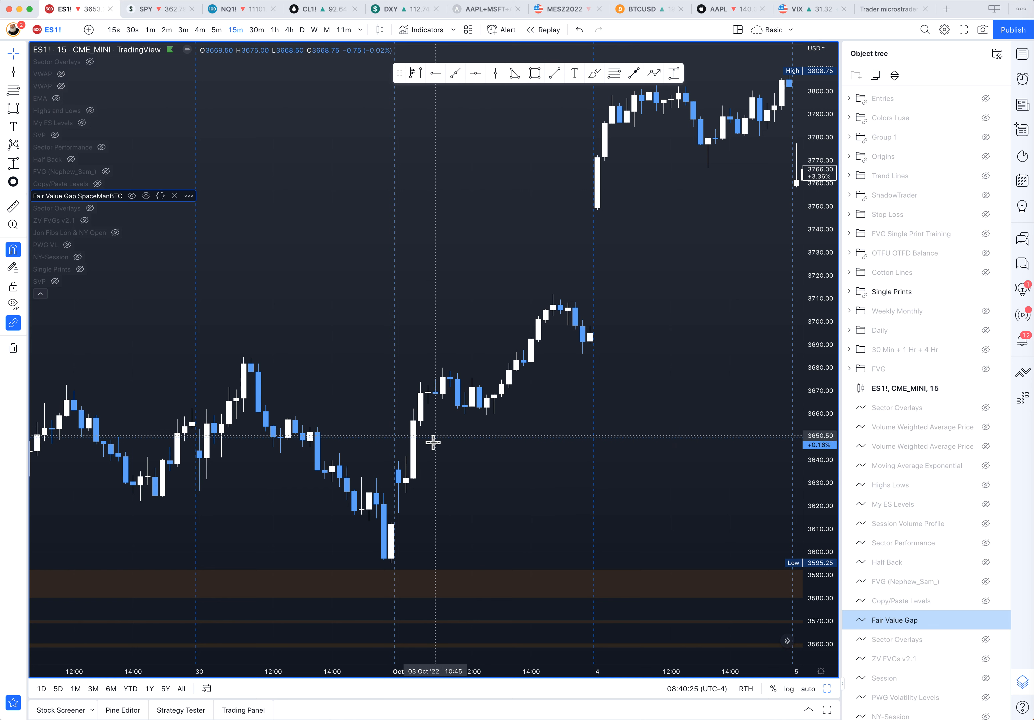
pyautogui.moveTo(434, 444)
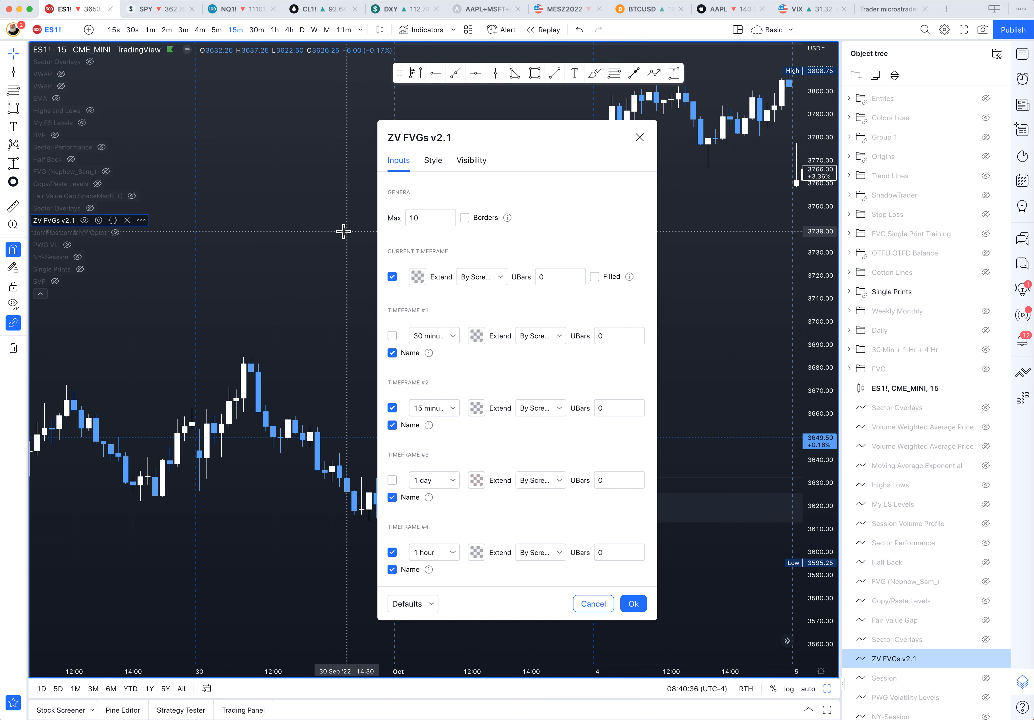
pyautogui.click(393, 335)
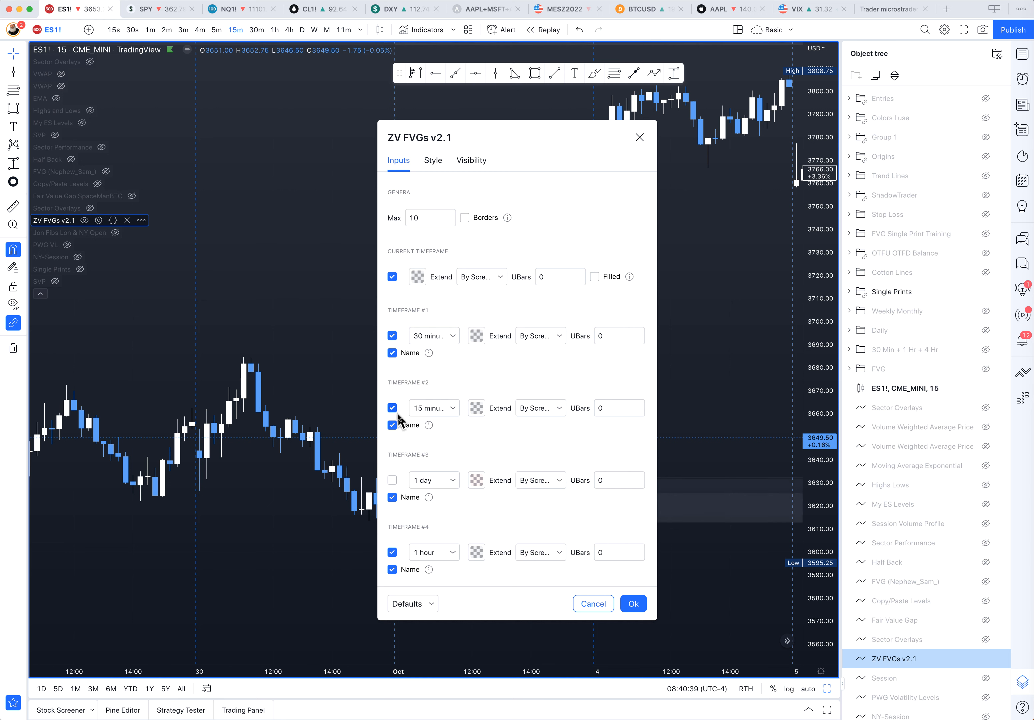
pyautogui.click(392, 408)
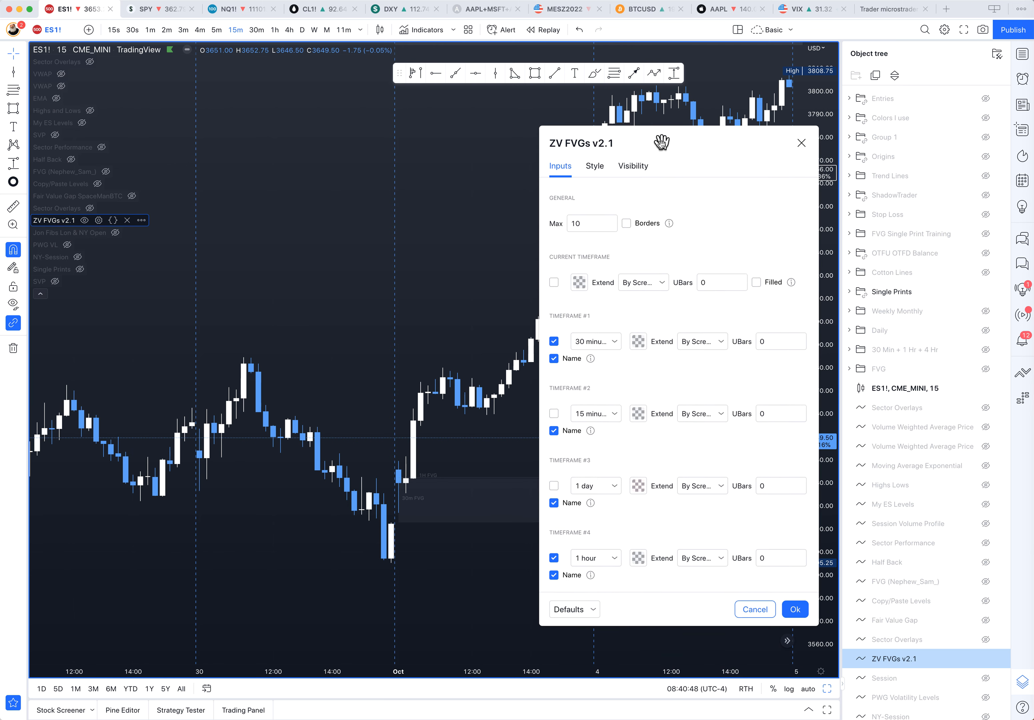
pyautogui.click(554, 558)
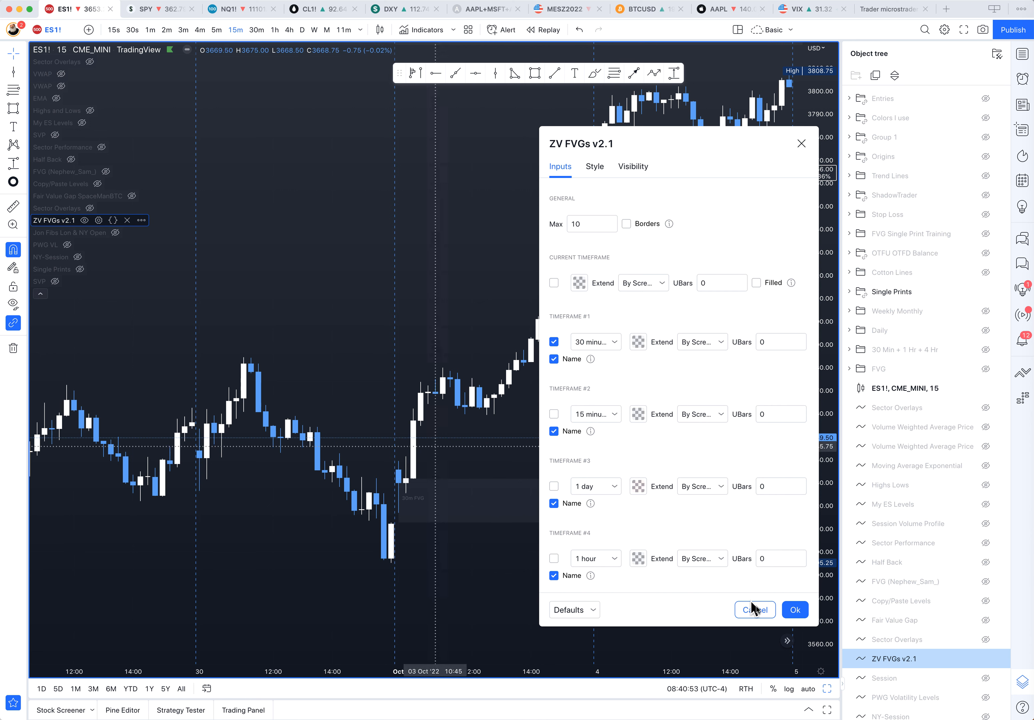
pyautogui.click(755, 610)
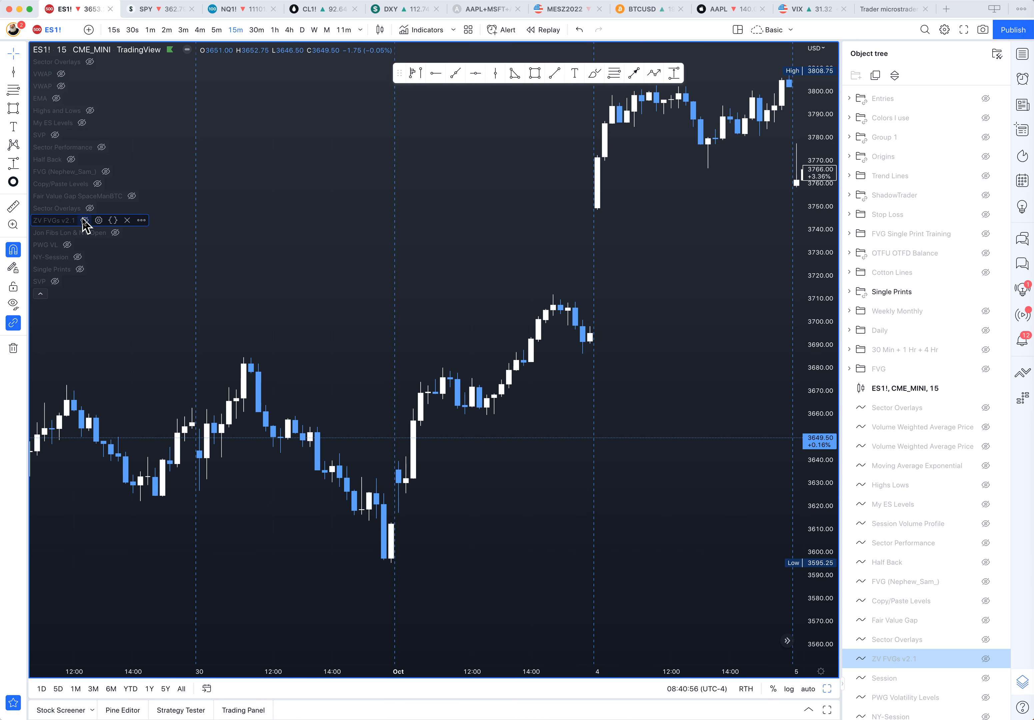
pyautogui.moveTo(62, 286)
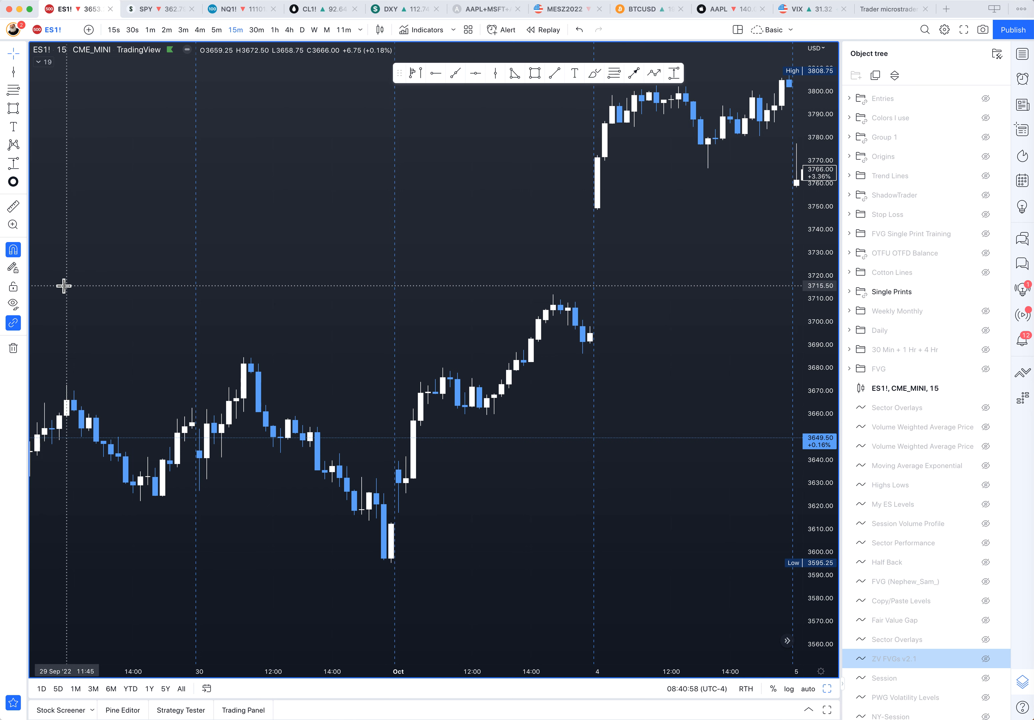
pyautogui.moveTo(496, 461)
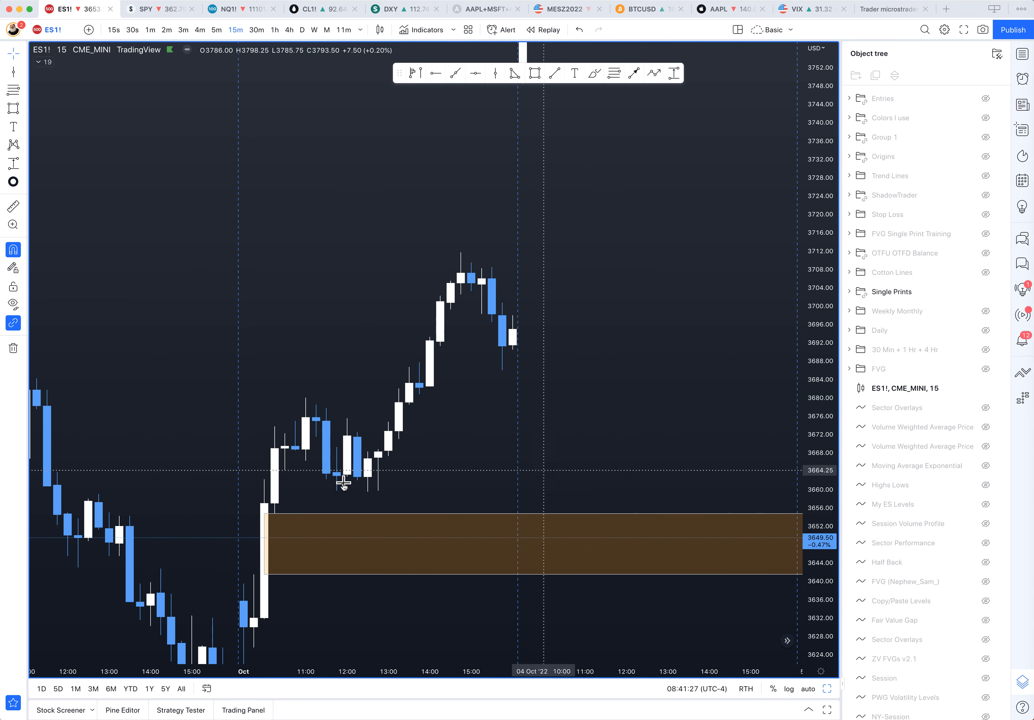
pyautogui.moveTo(296, 482)
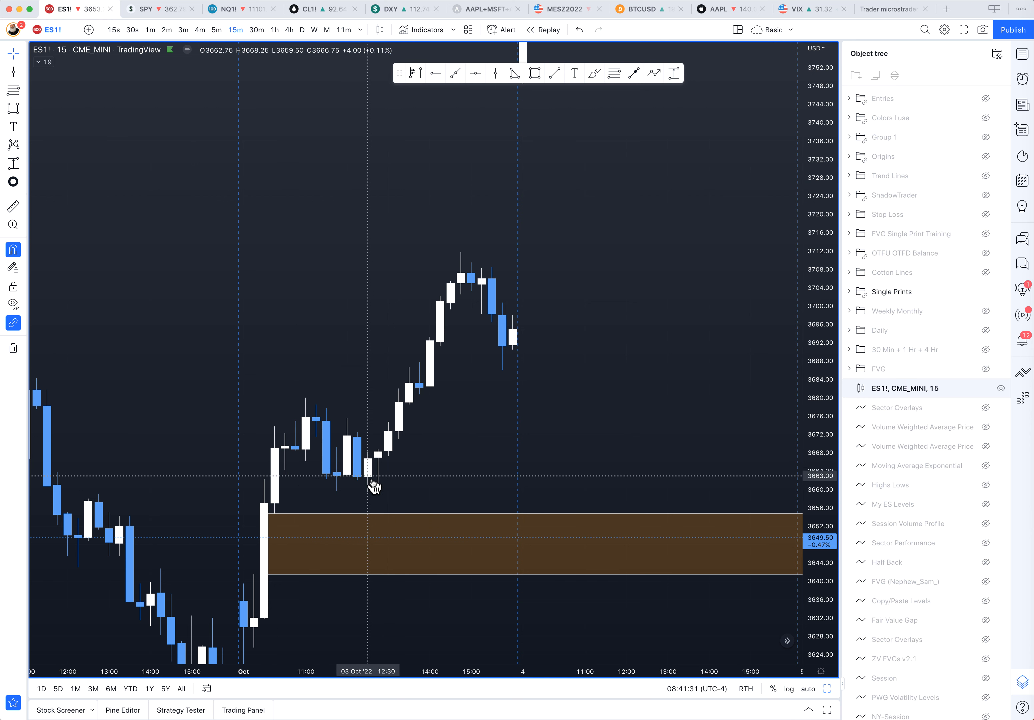
pyautogui.moveTo(416, 399)
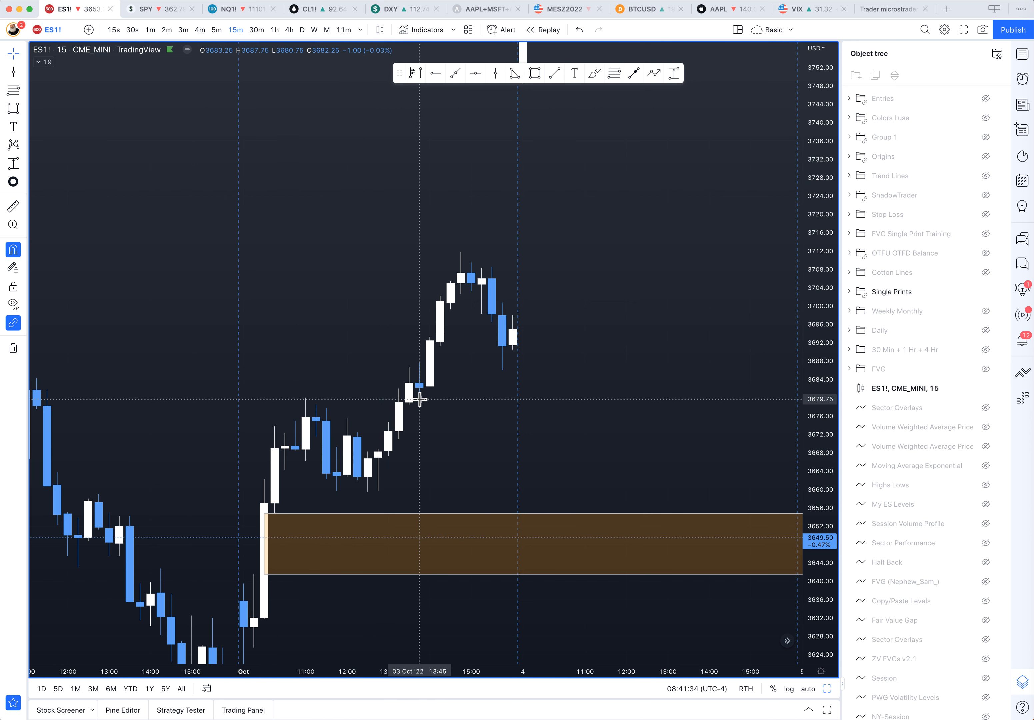
pyautogui.moveTo(486, 366)
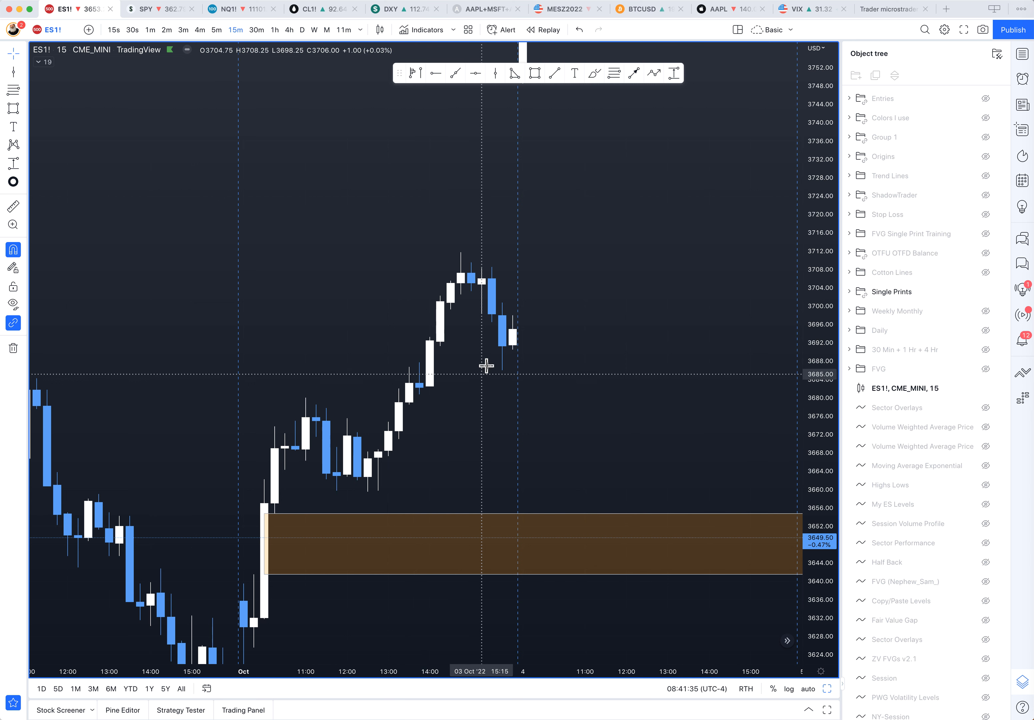
pyautogui.moveTo(516, 367)
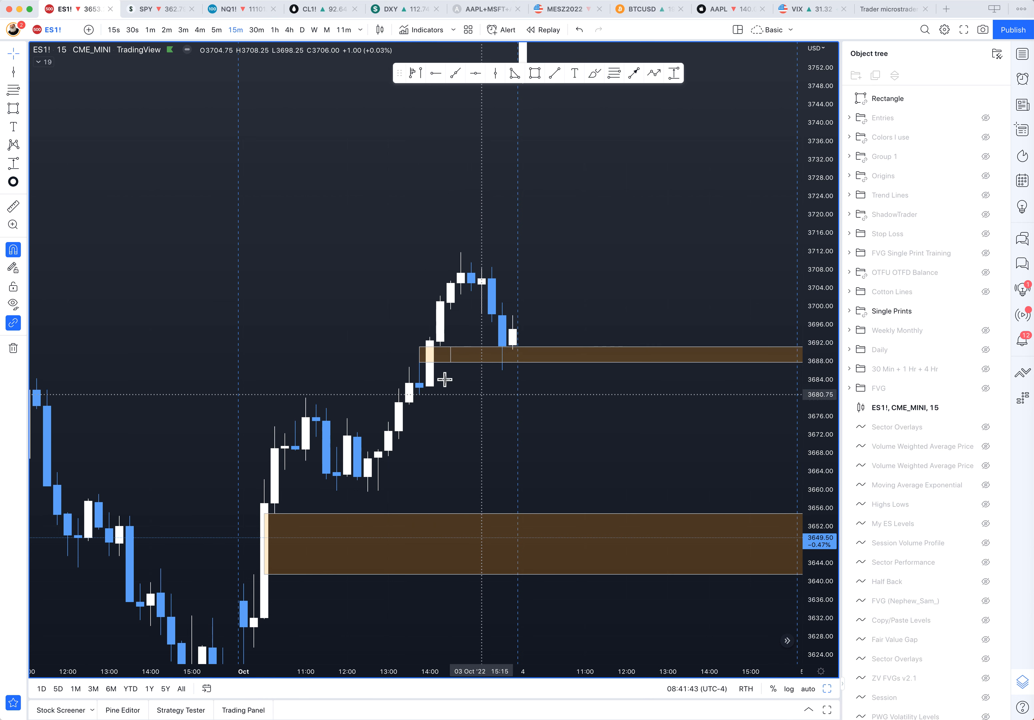
# Step: Move the 3 October zone's start to the gap candle and finish editing it
pyautogui.click(436, 354)
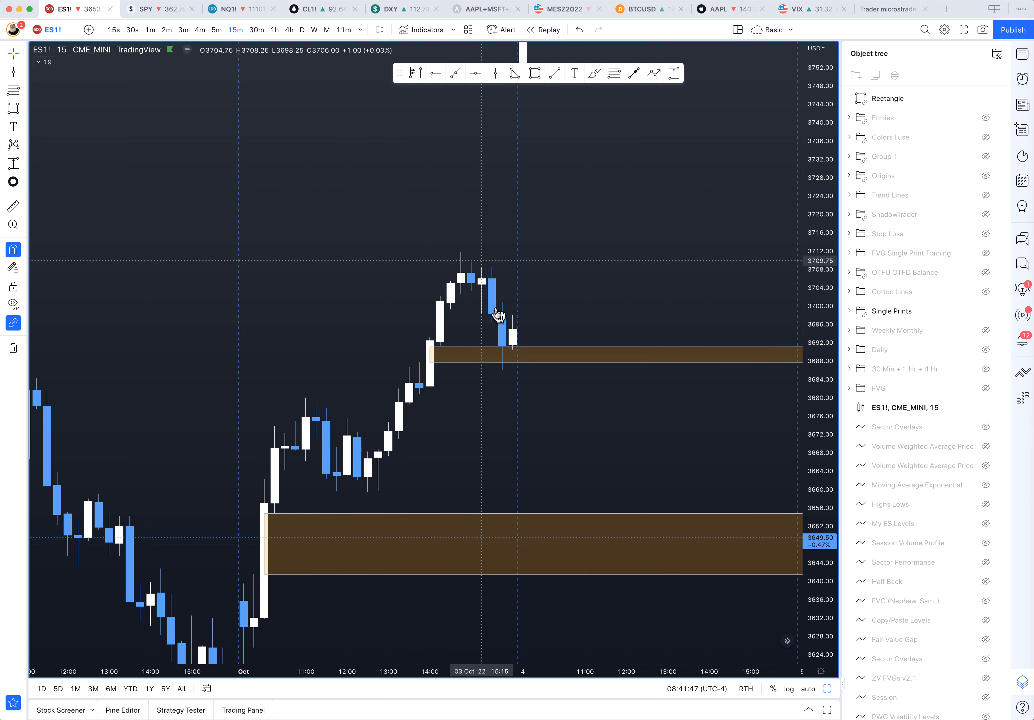
pyautogui.click(468, 354)
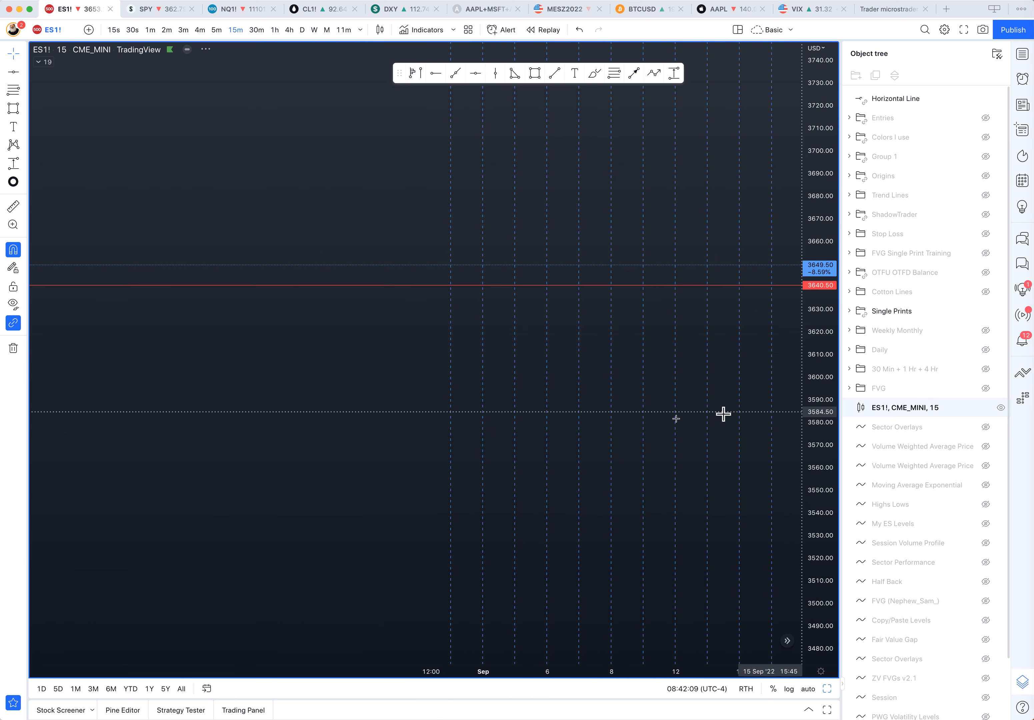
# Step: Pan the ES1! chart back through August 2022 toward earlier price action
pyautogui.moveTo(724, 414); pyautogui.dragTo(178, 414)
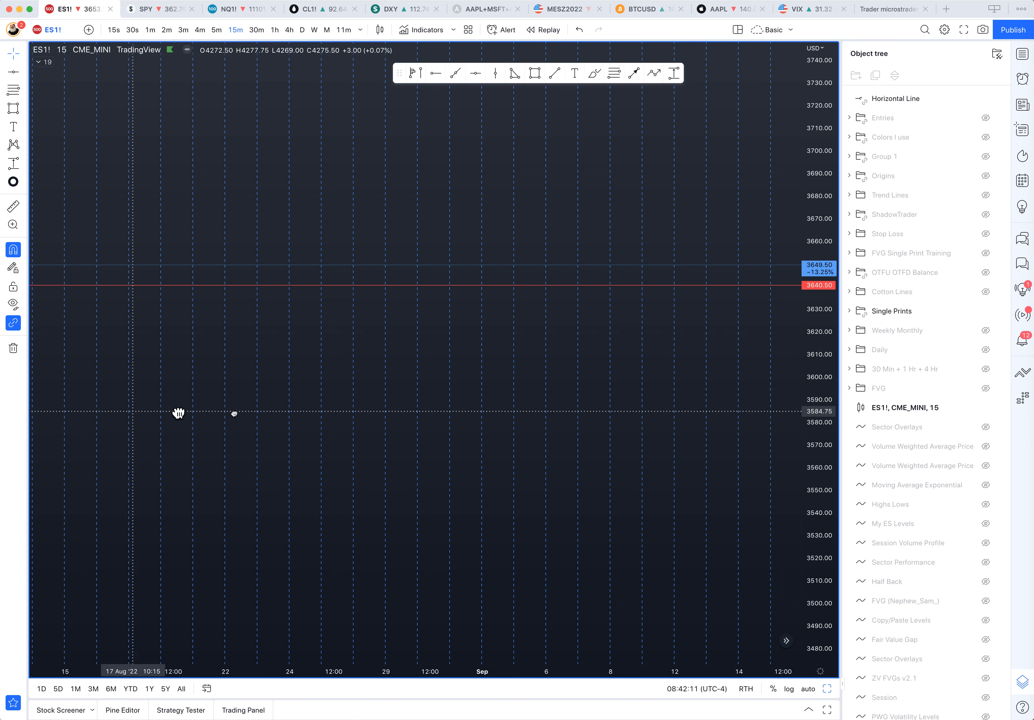
pyautogui.moveTo(178, 412); pyautogui.dragTo(618, 422)
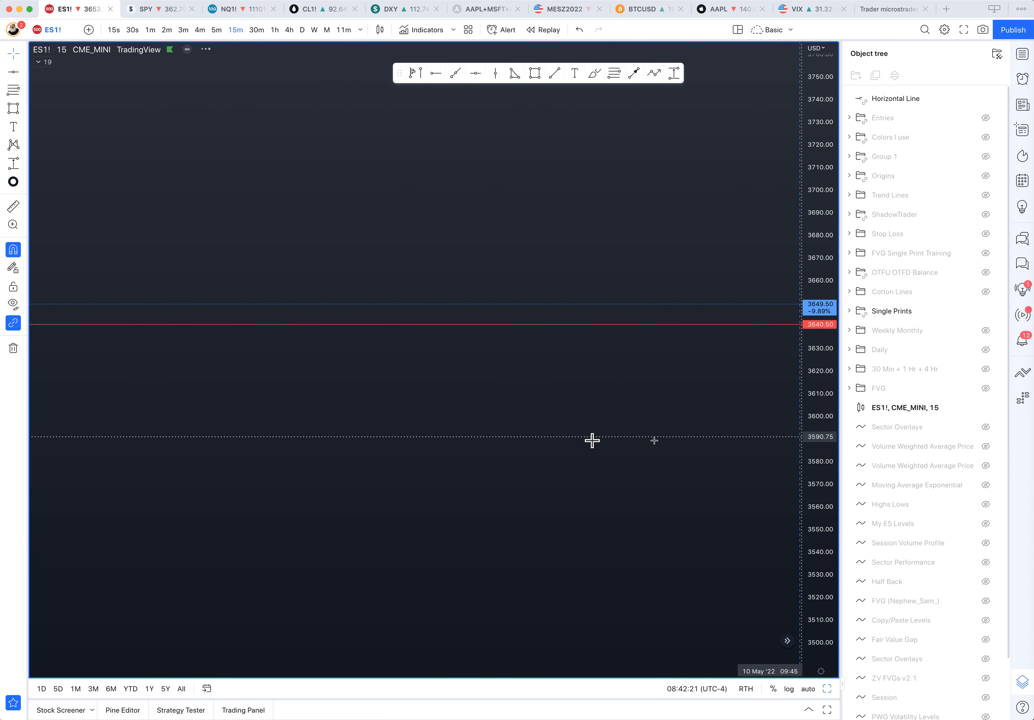
pyautogui.moveTo(897, 427)
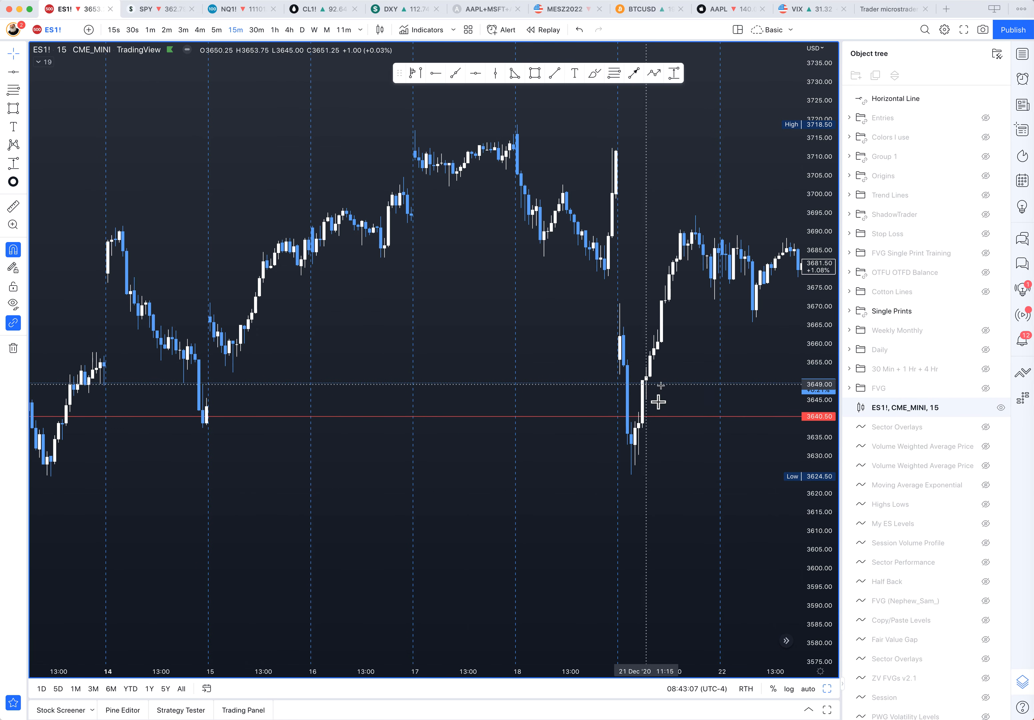
pyautogui.moveTo(320, 502)
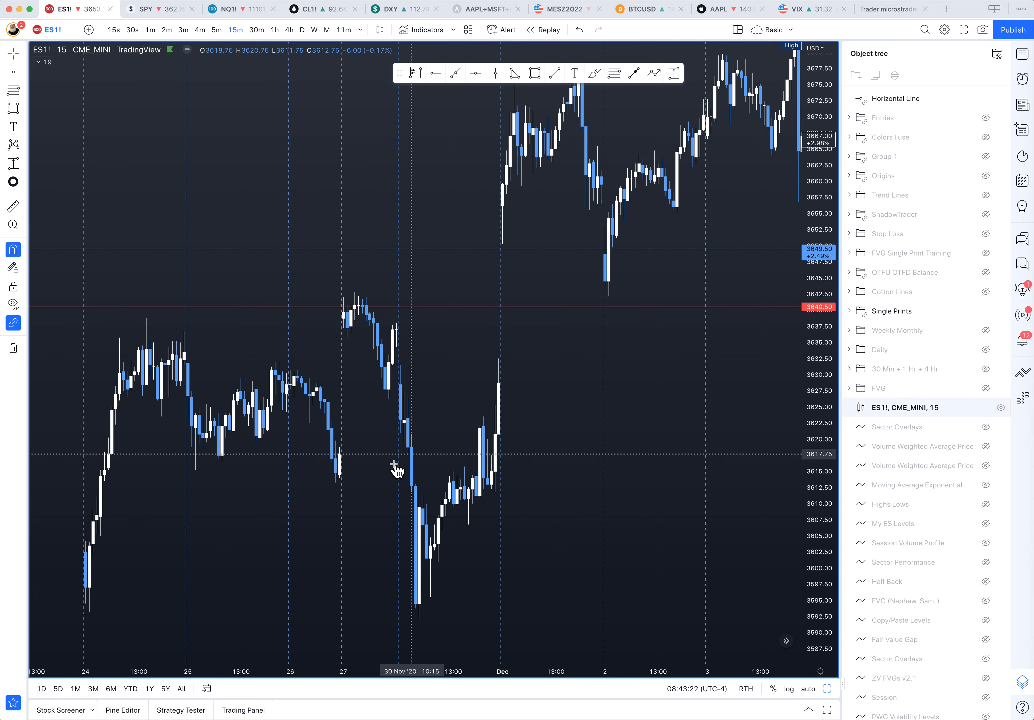
pyautogui.moveTo(295, 388)
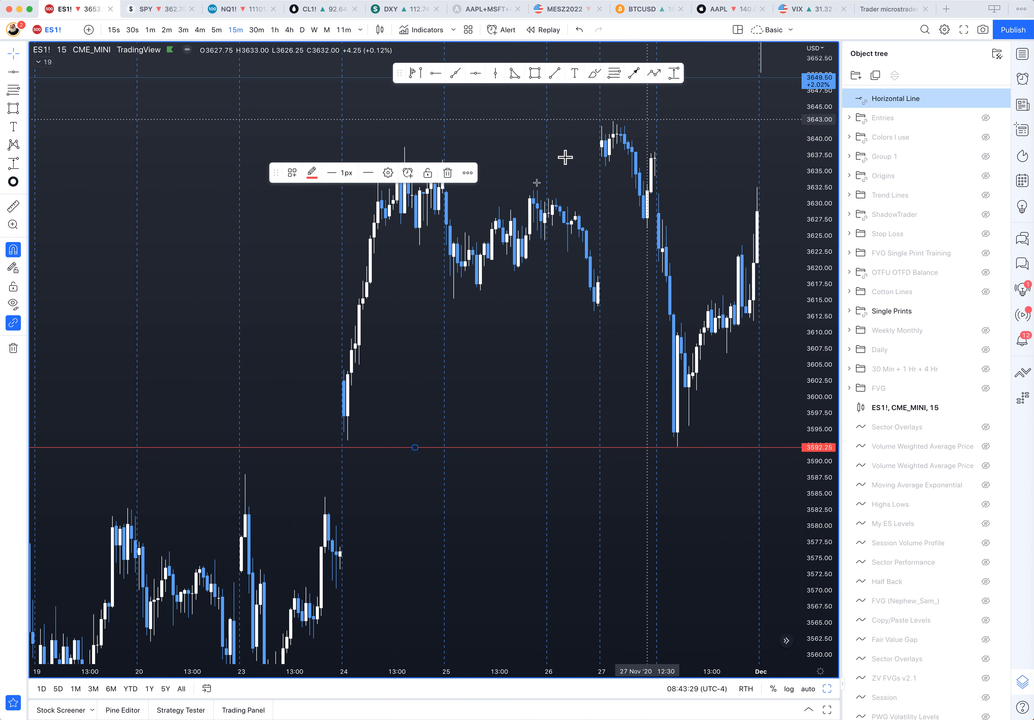
pyautogui.moveTo(712, 412)
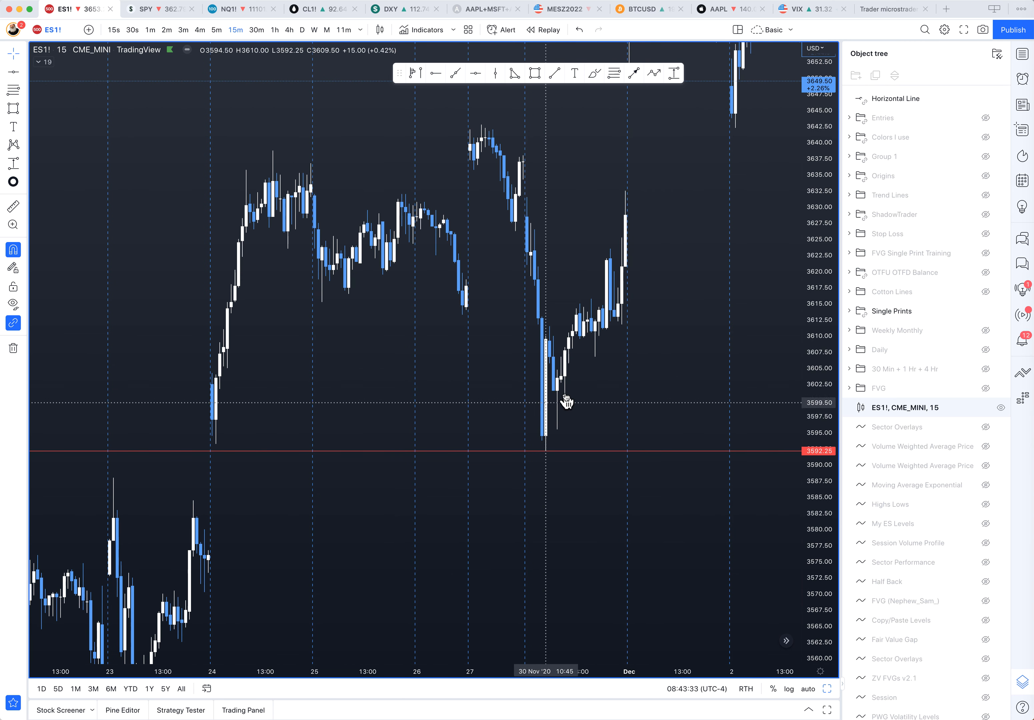
pyautogui.moveTo(645, 297)
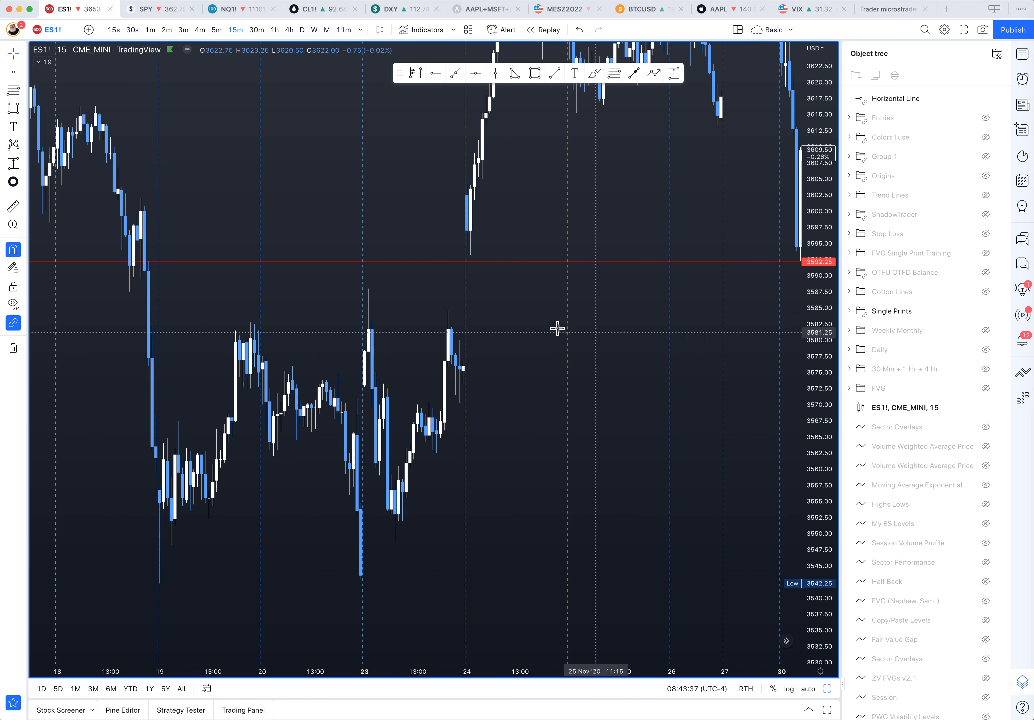
pyautogui.moveTo(480, 479)
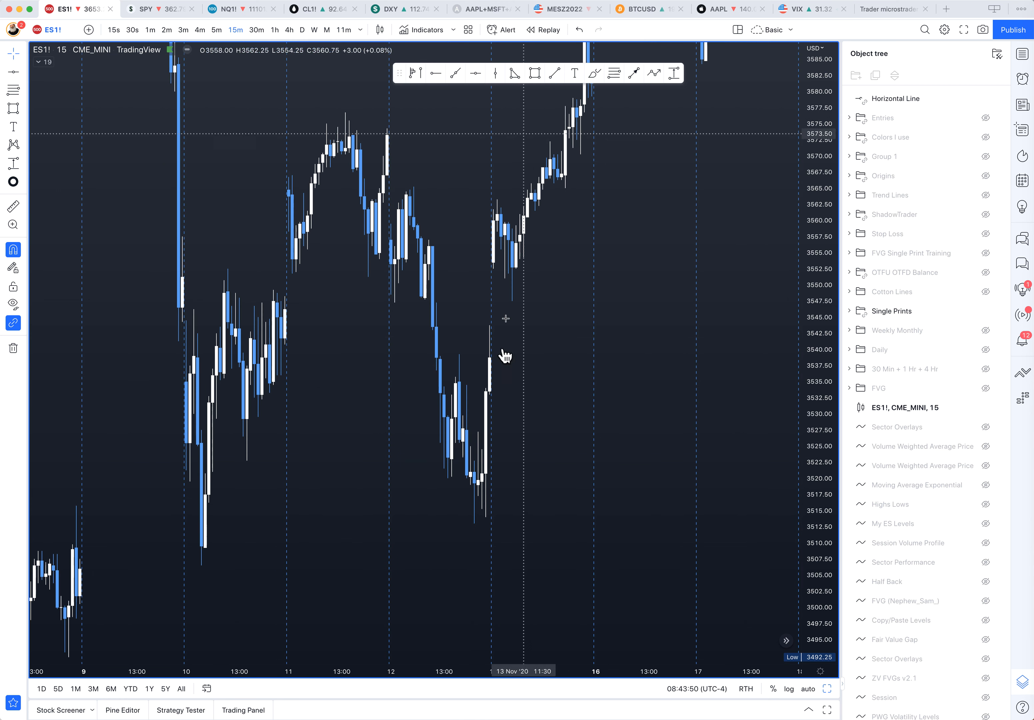
pyautogui.moveTo(445, 381)
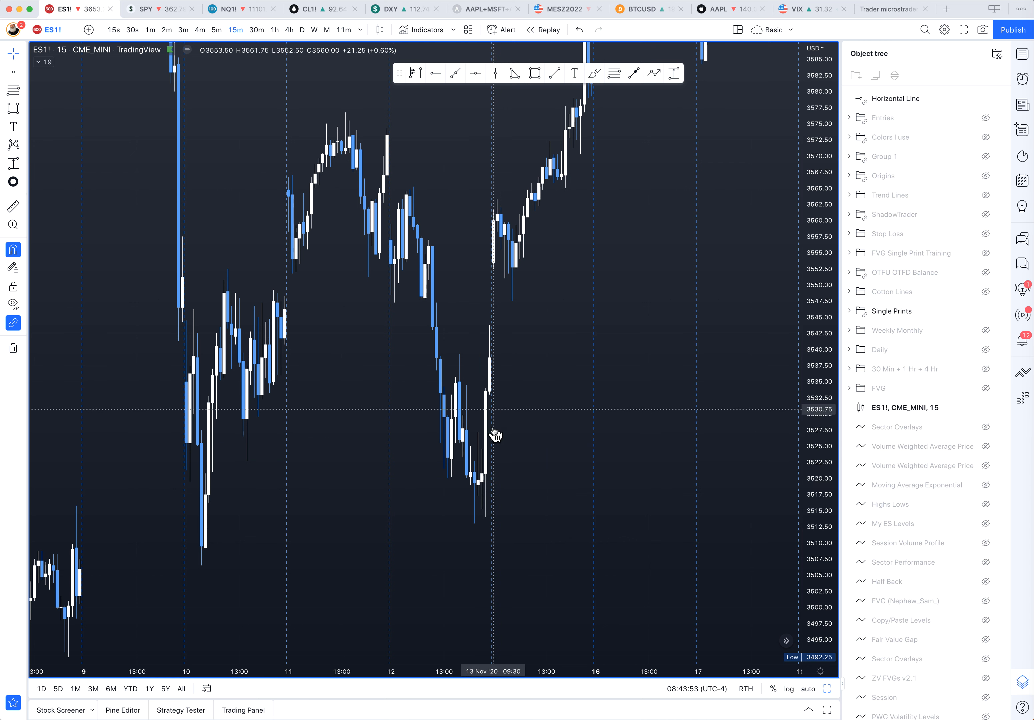
pyautogui.moveTo(494, 420)
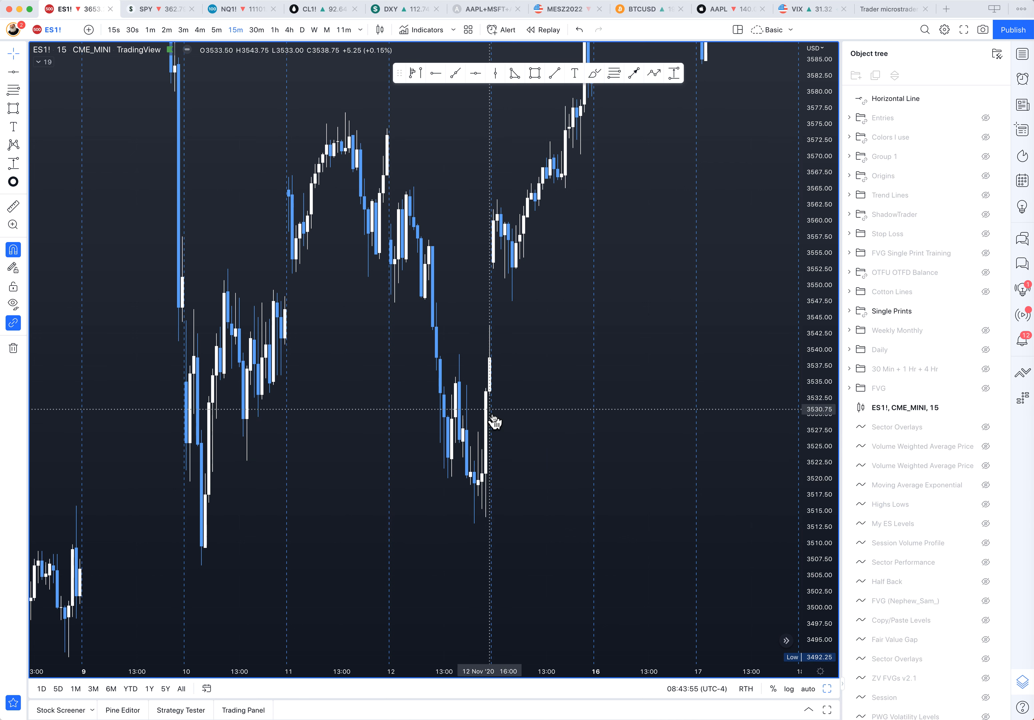
# Step: Line up the 12 November 2020 candles and resize the 3524.75–3533.25 zone
pyautogui.moveTo(494, 422); pyautogui.dragTo(379, 390)
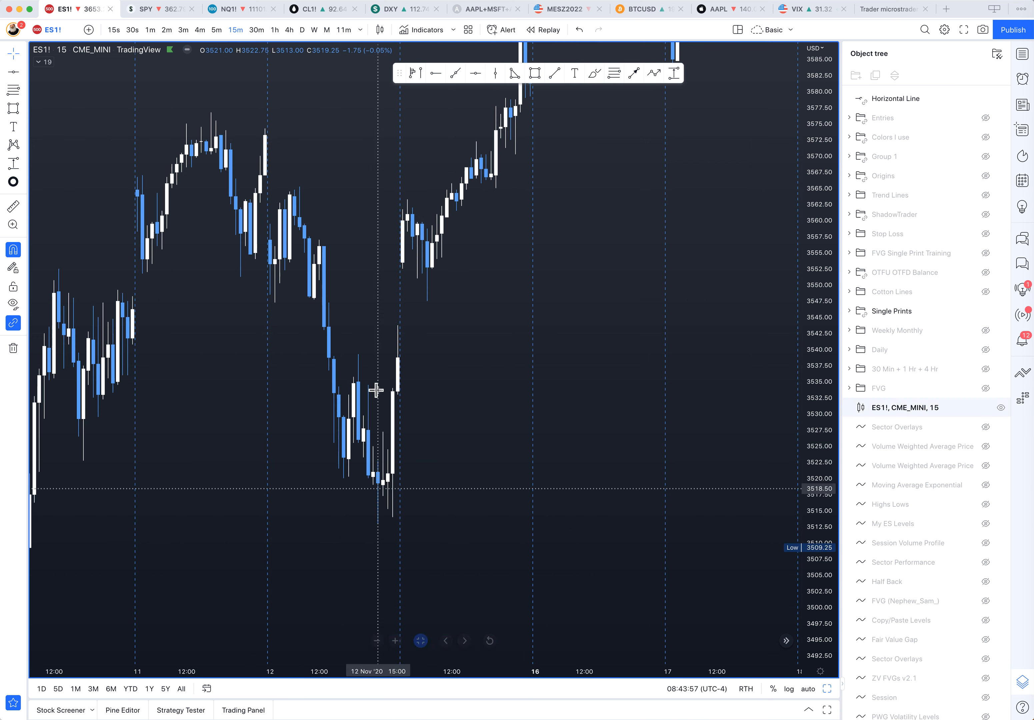
pyautogui.moveTo(406, 422)
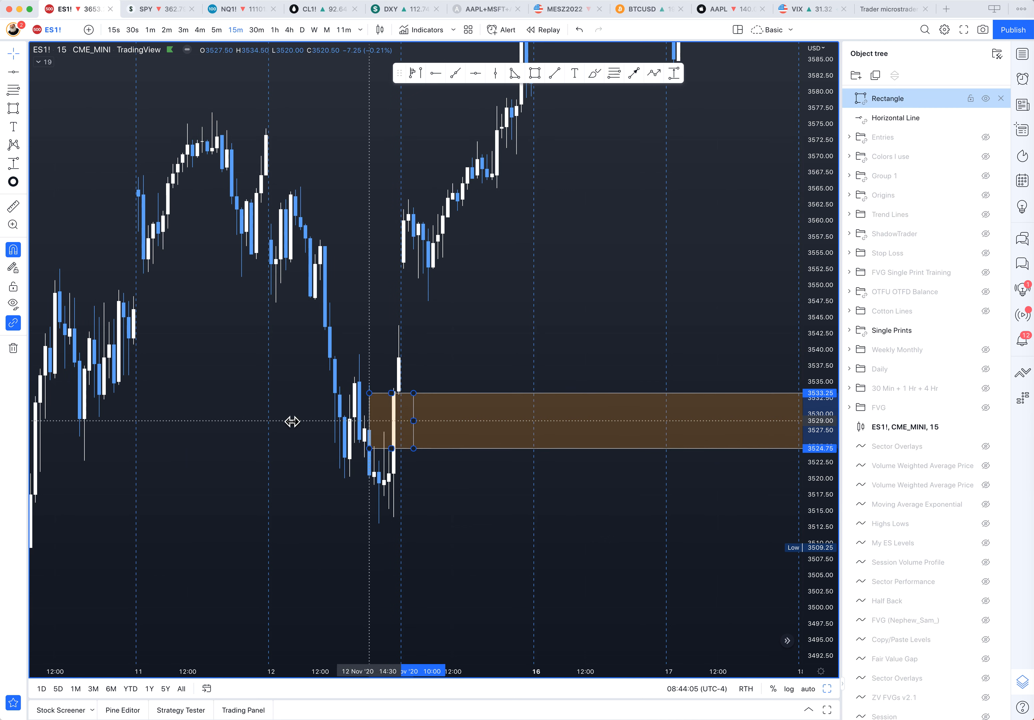
pyautogui.moveTo(369, 421); pyautogui.dragTo(412, 421)
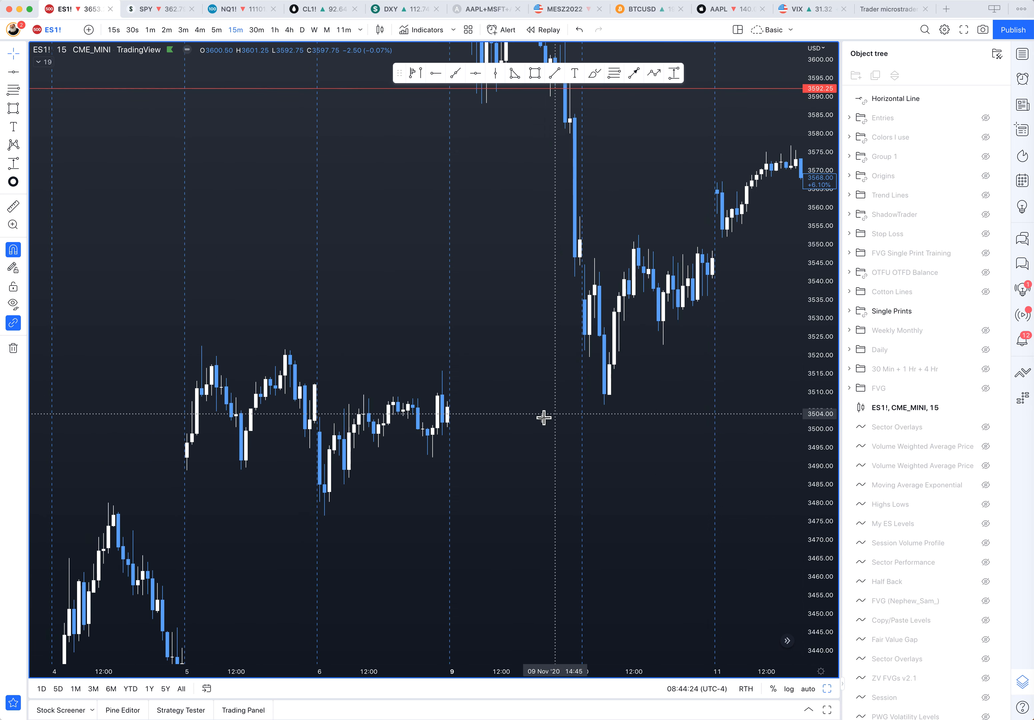
pyautogui.moveTo(472, 417)
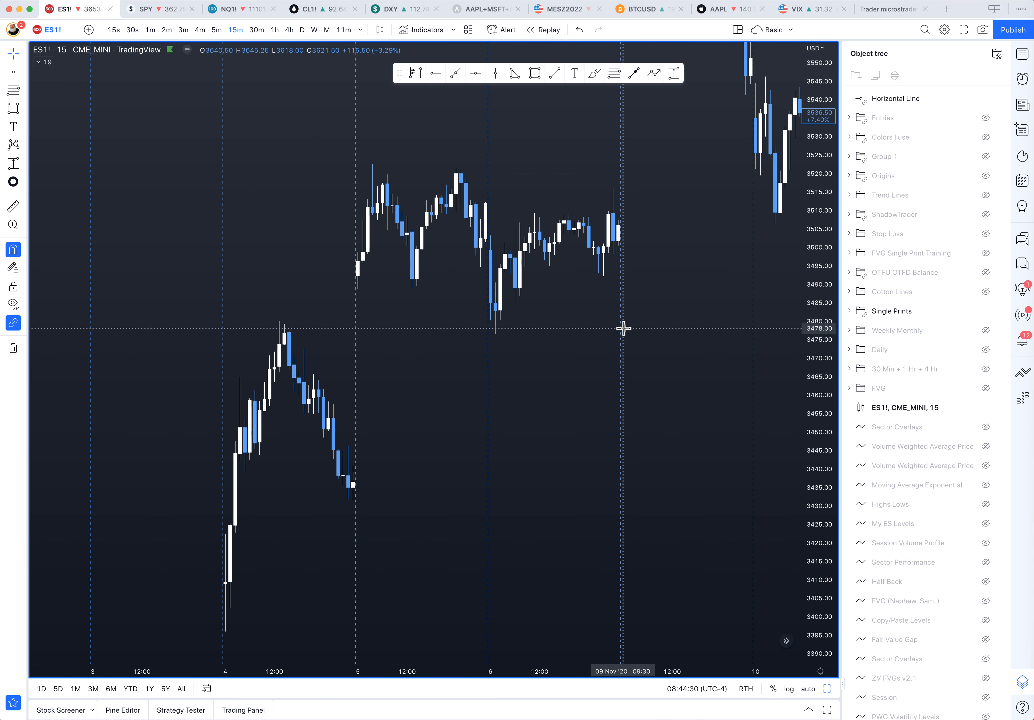
pyautogui.moveTo(578, 482)
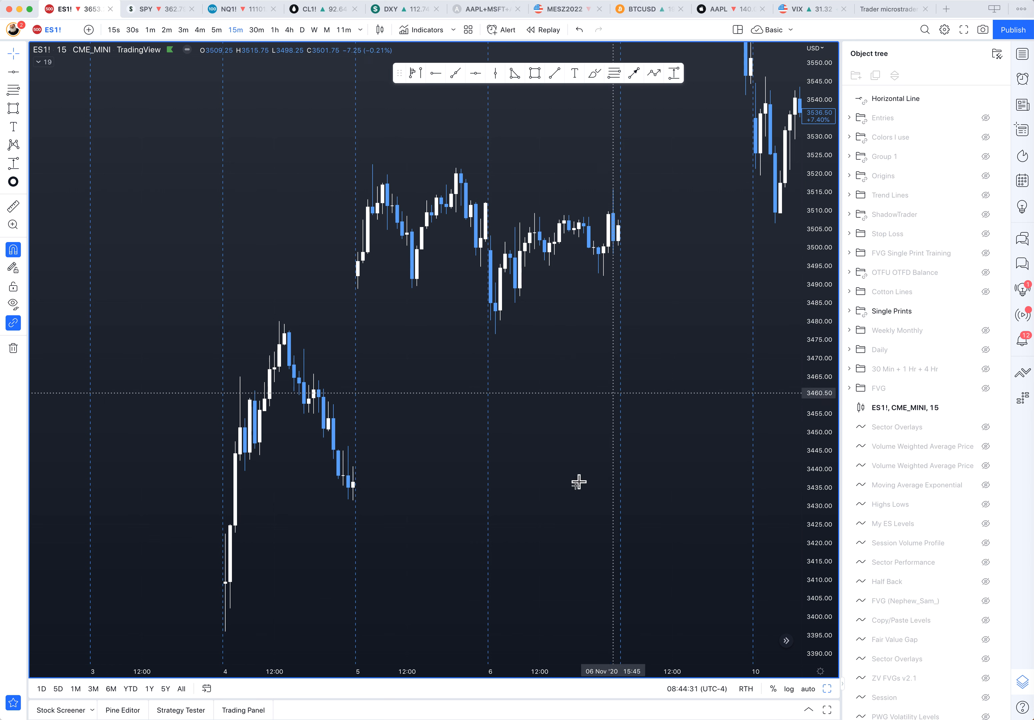
pyautogui.moveTo(517, 534)
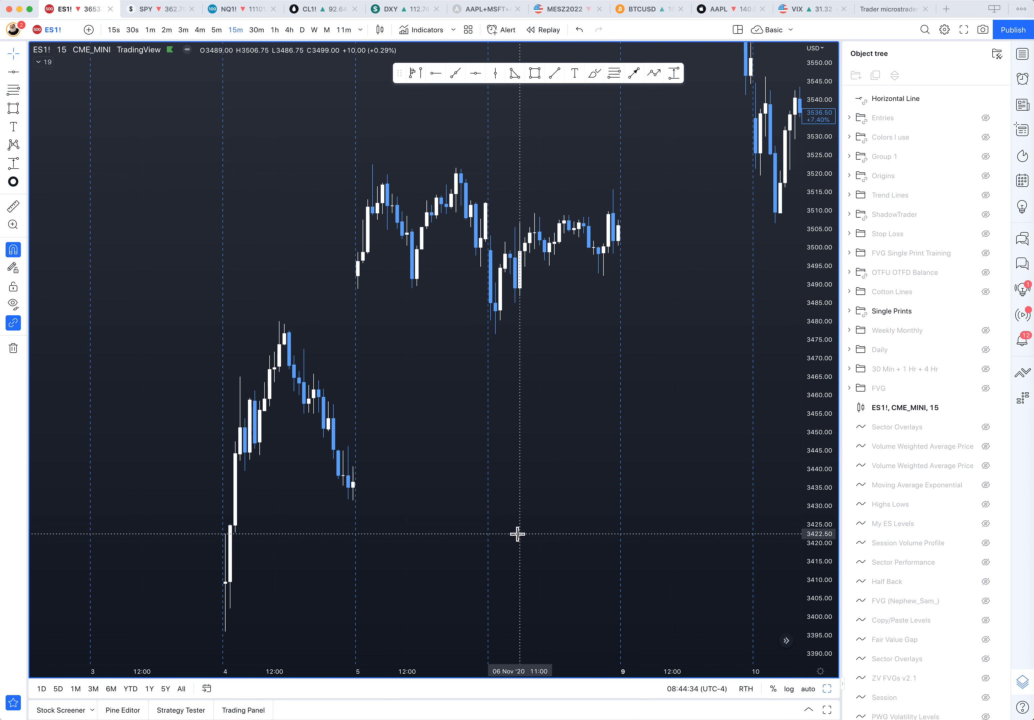
pyautogui.moveTo(525, 501)
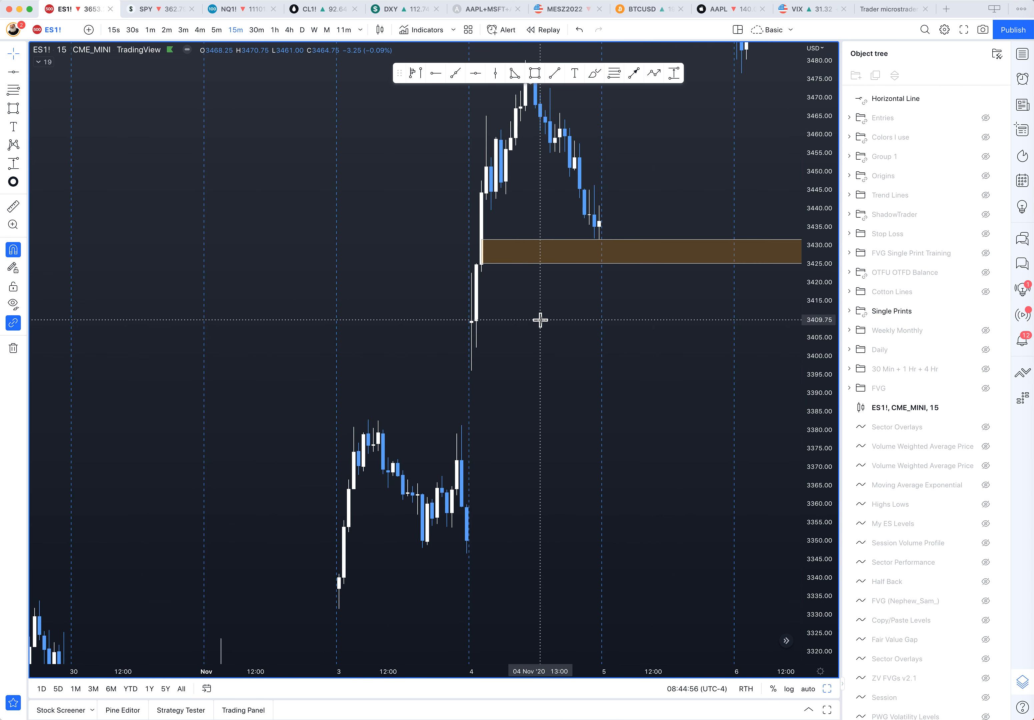
pyautogui.moveTo(495, 542)
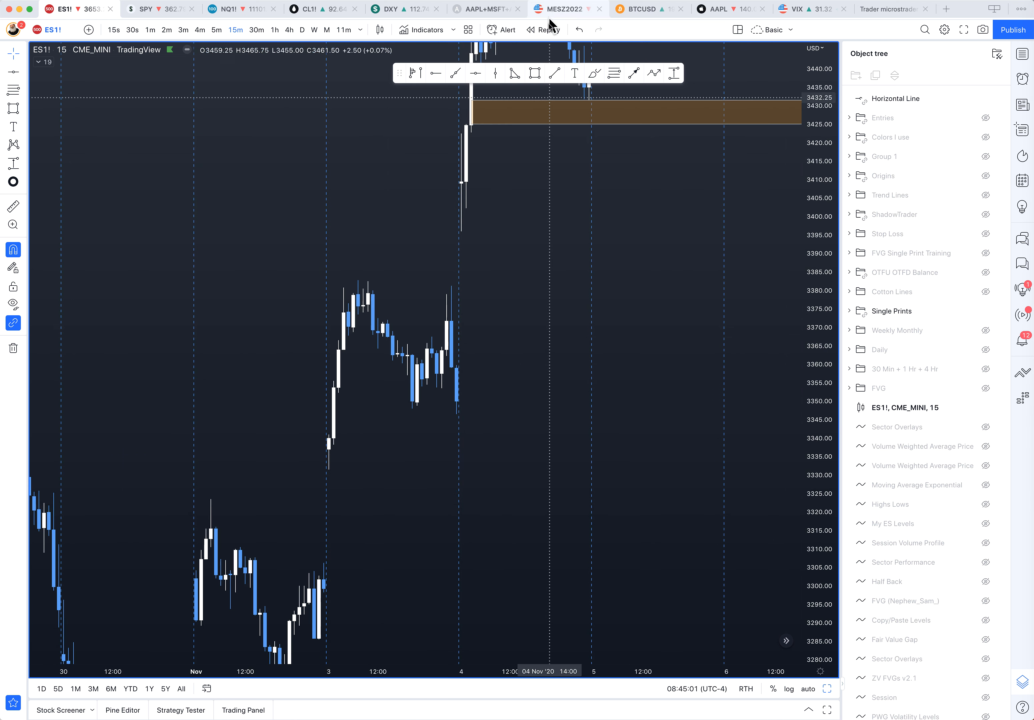
pyautogui.moveTo(386, 416)
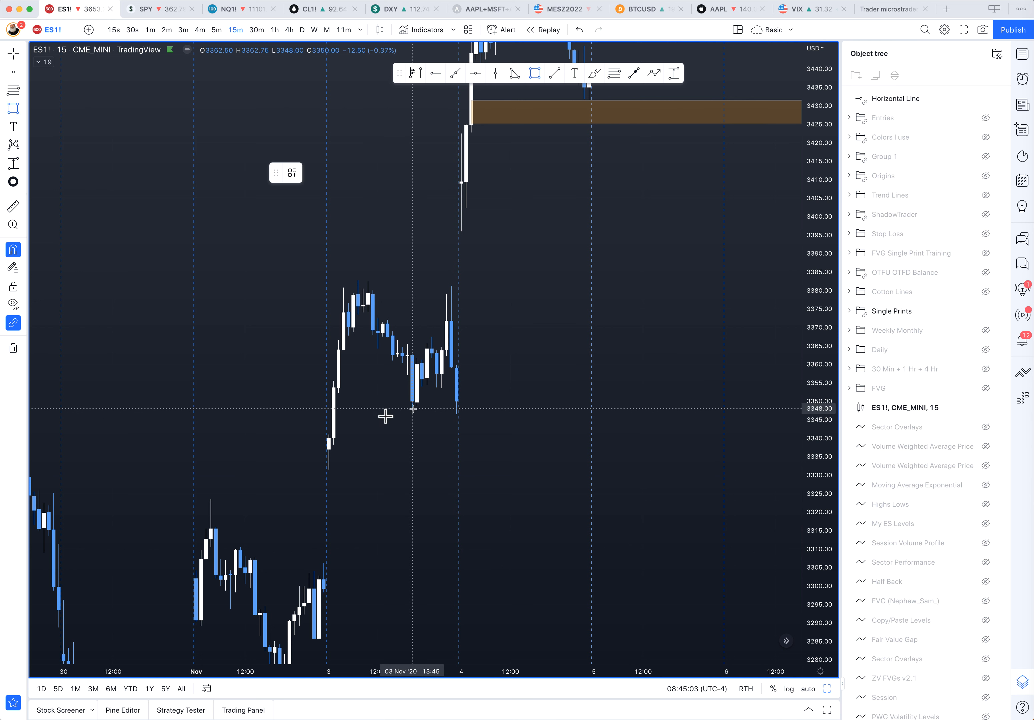
# Step: Draw a zone over the 3 November 3341–3348 gap and set its start at the gap candle
pyautogui.moveTo(333, 409); pyautogui.dragTo(794, 435)
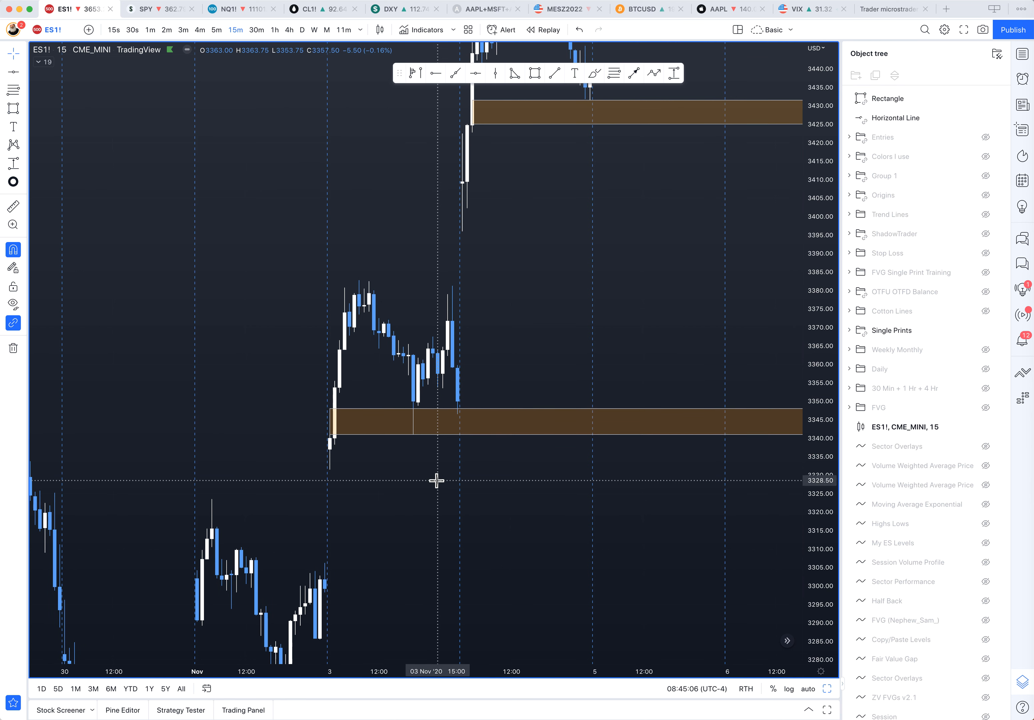
pyautogui.click(333, 420)
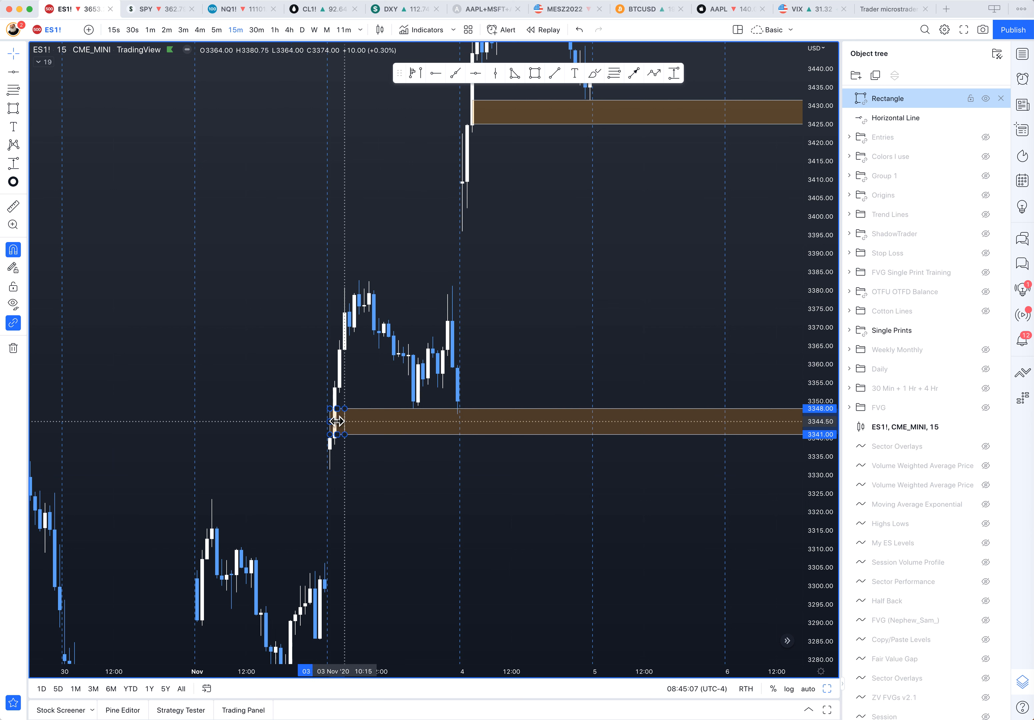
pyautogui.click(335, 421)
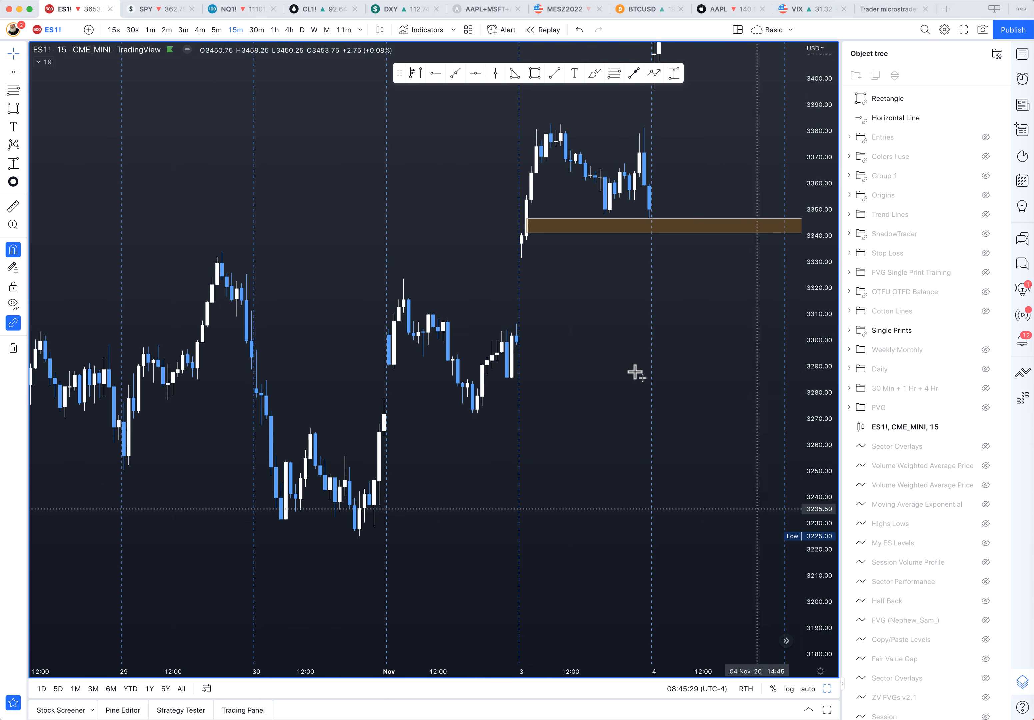
pyautogui.moveTo(515, 378)
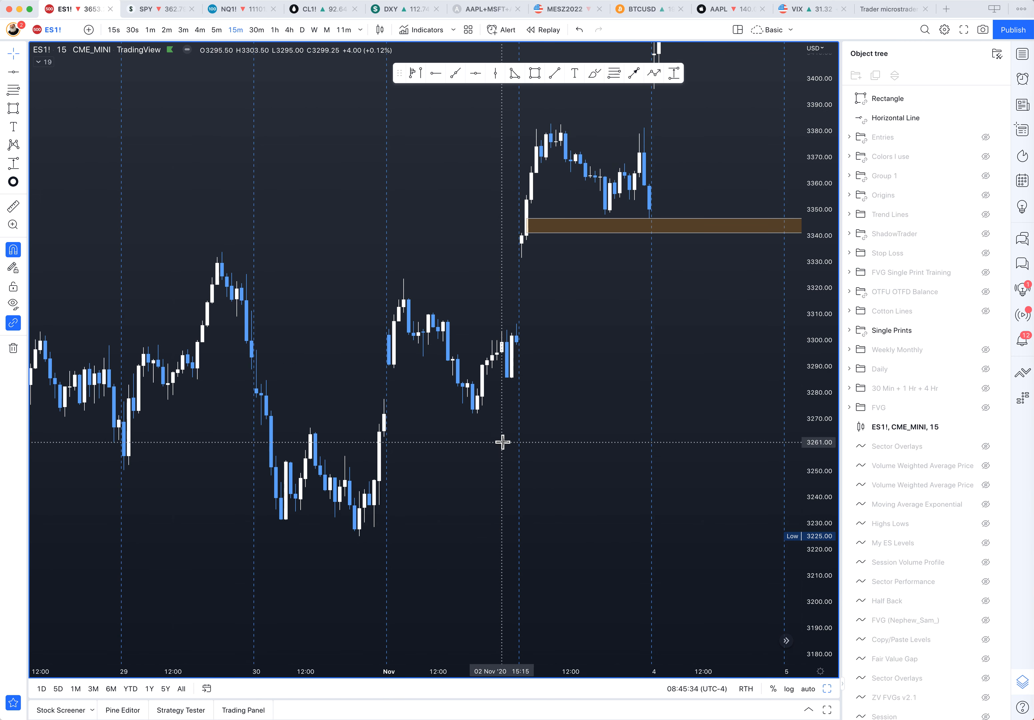
pyautogui.moveTo(503, 476)
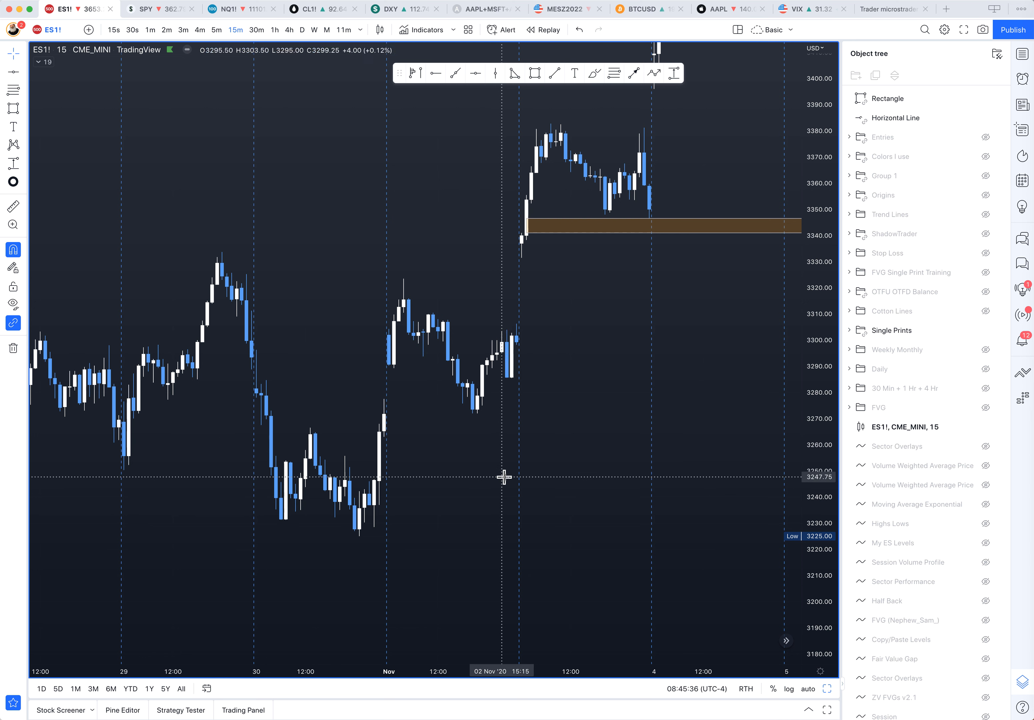